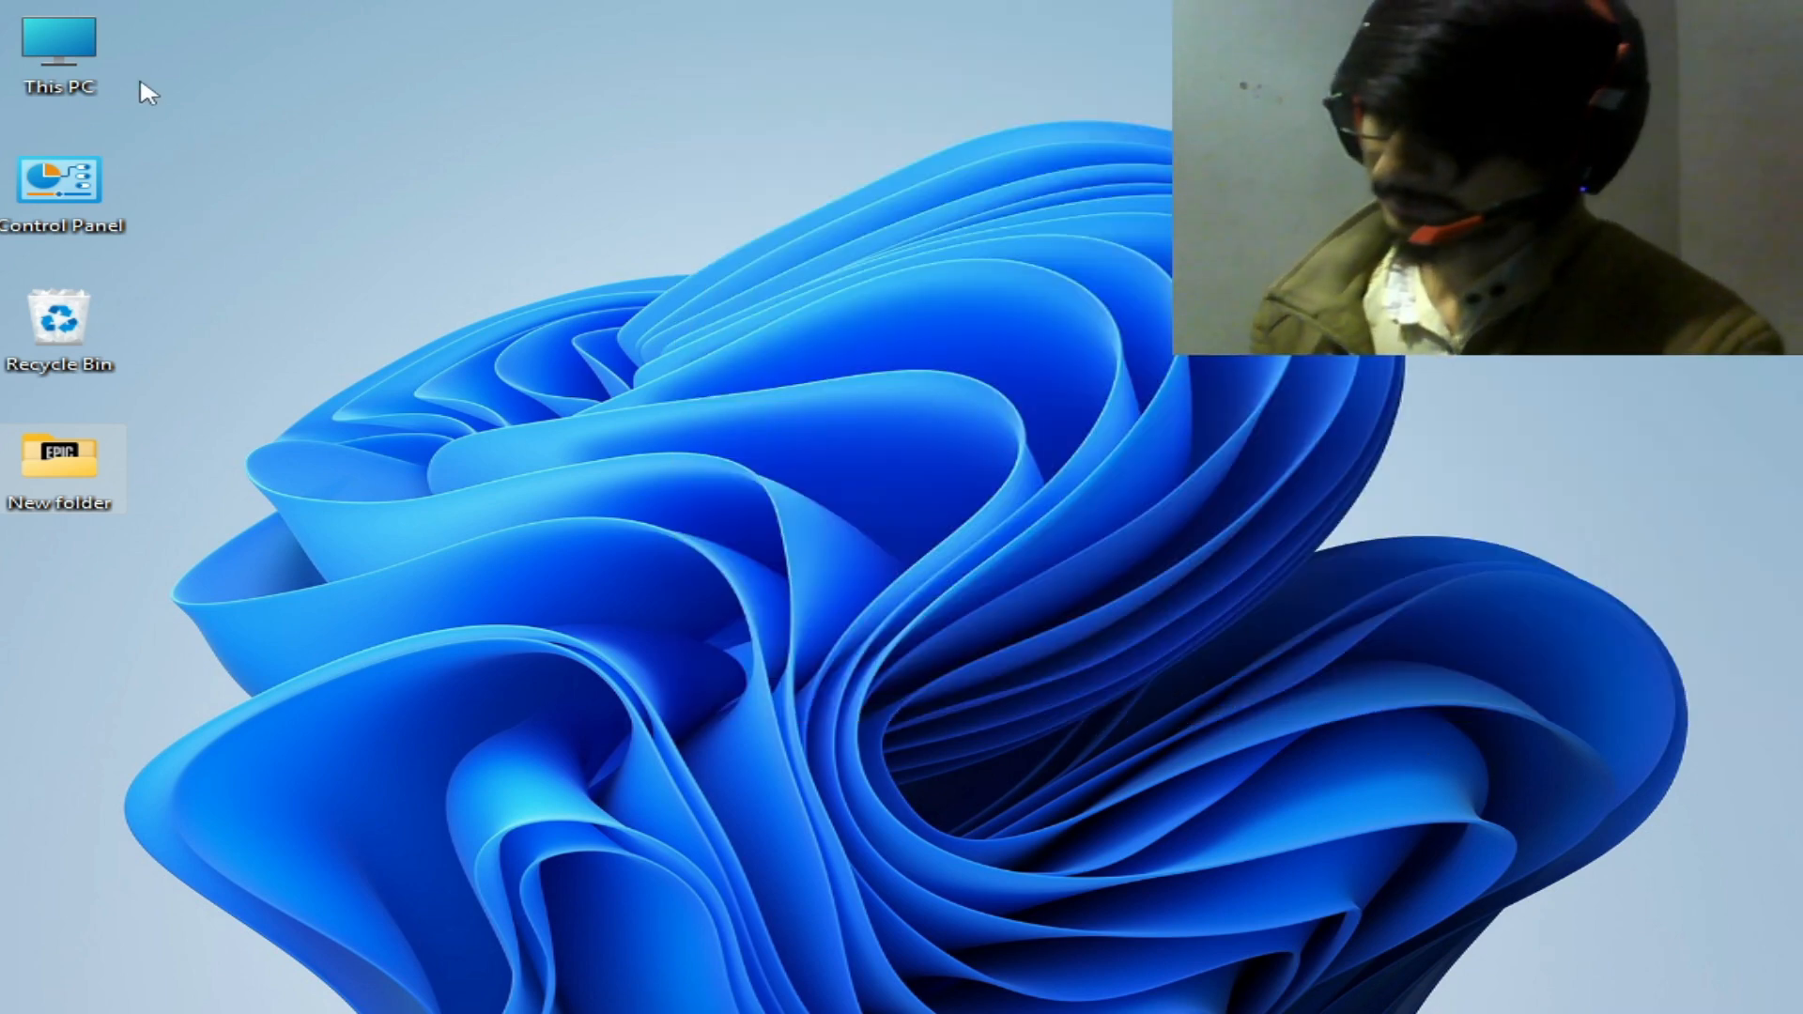
From This PC, view the properties of drives C: and E:, both showing NTFS.
double_click(58, 46)
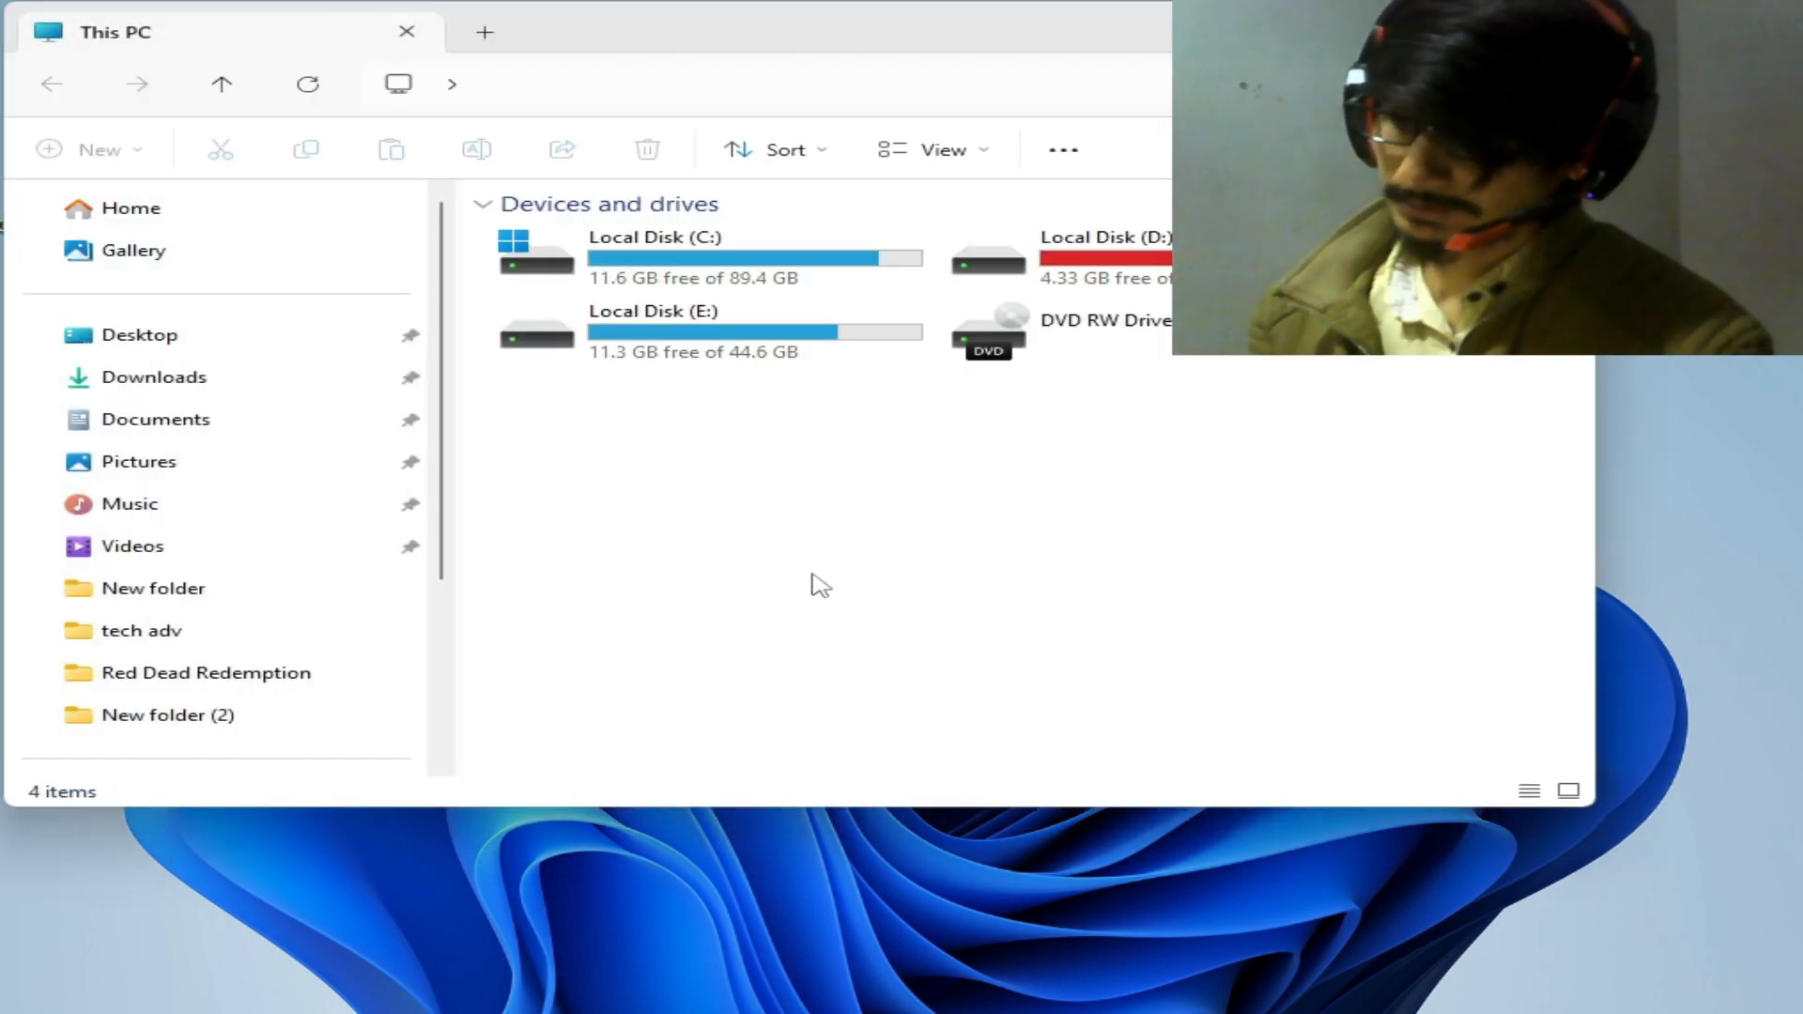
mouse_move(797, 520)
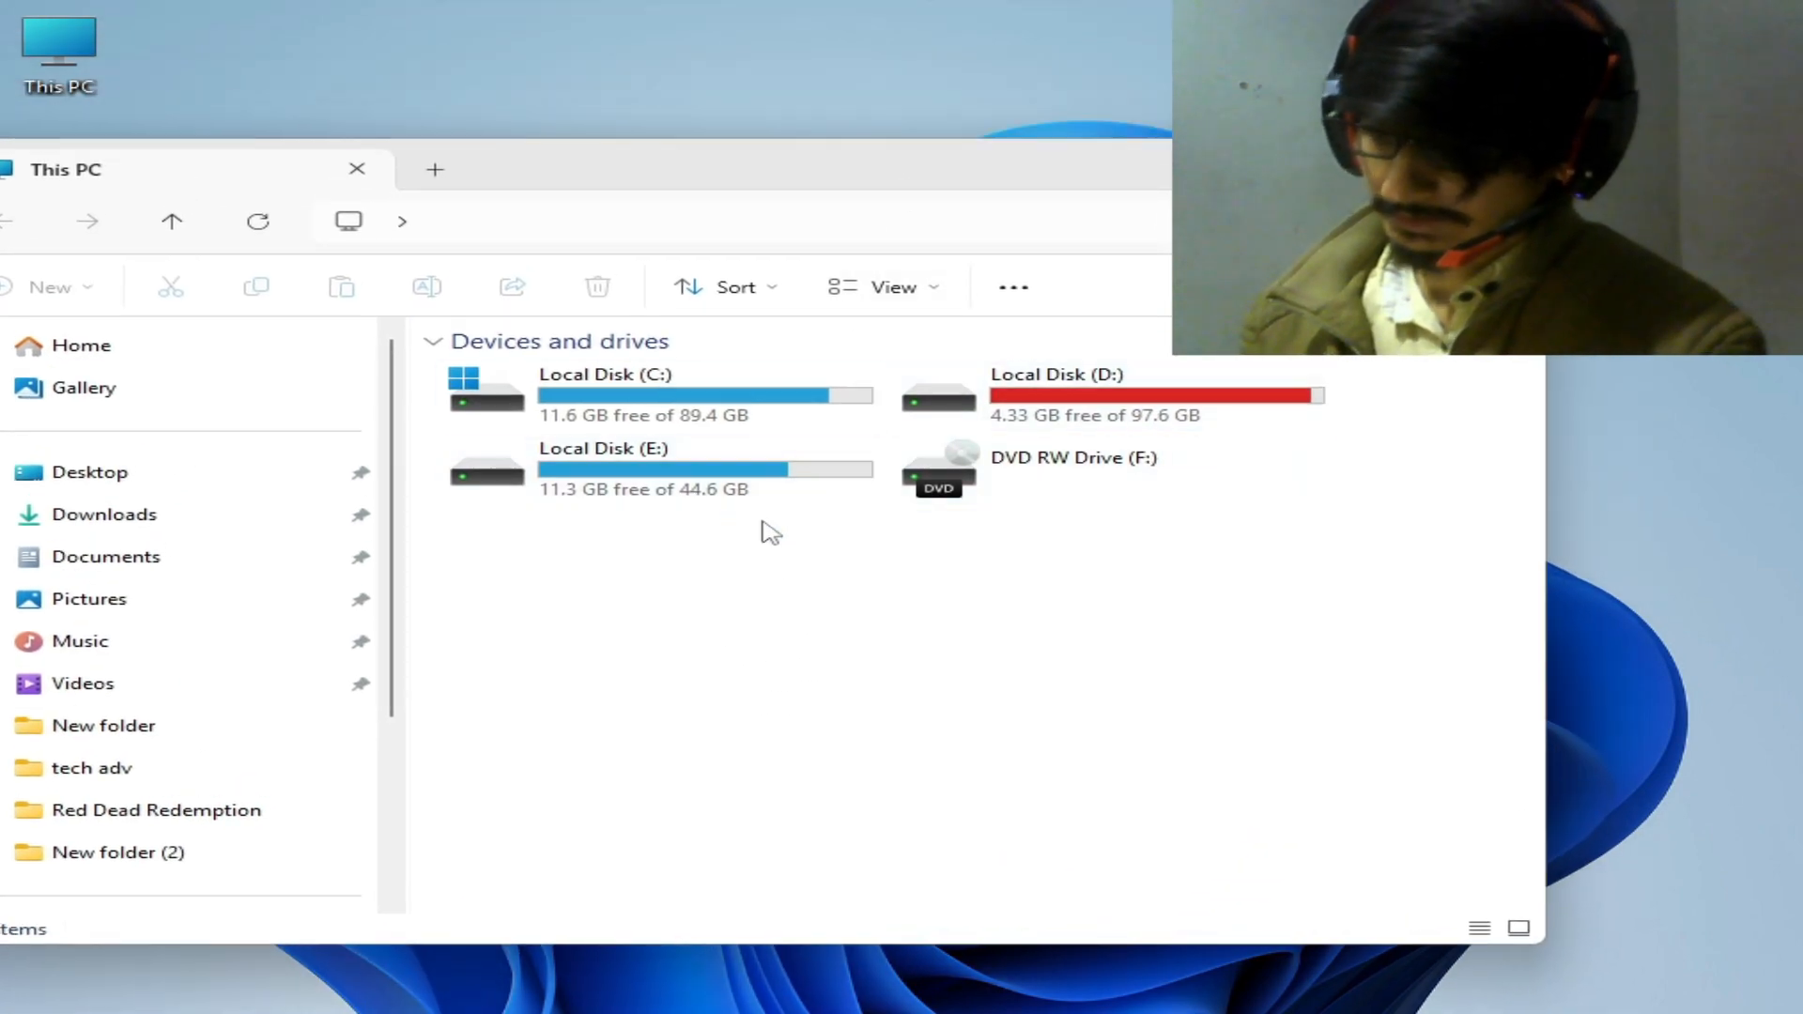
right_click(621, 395)
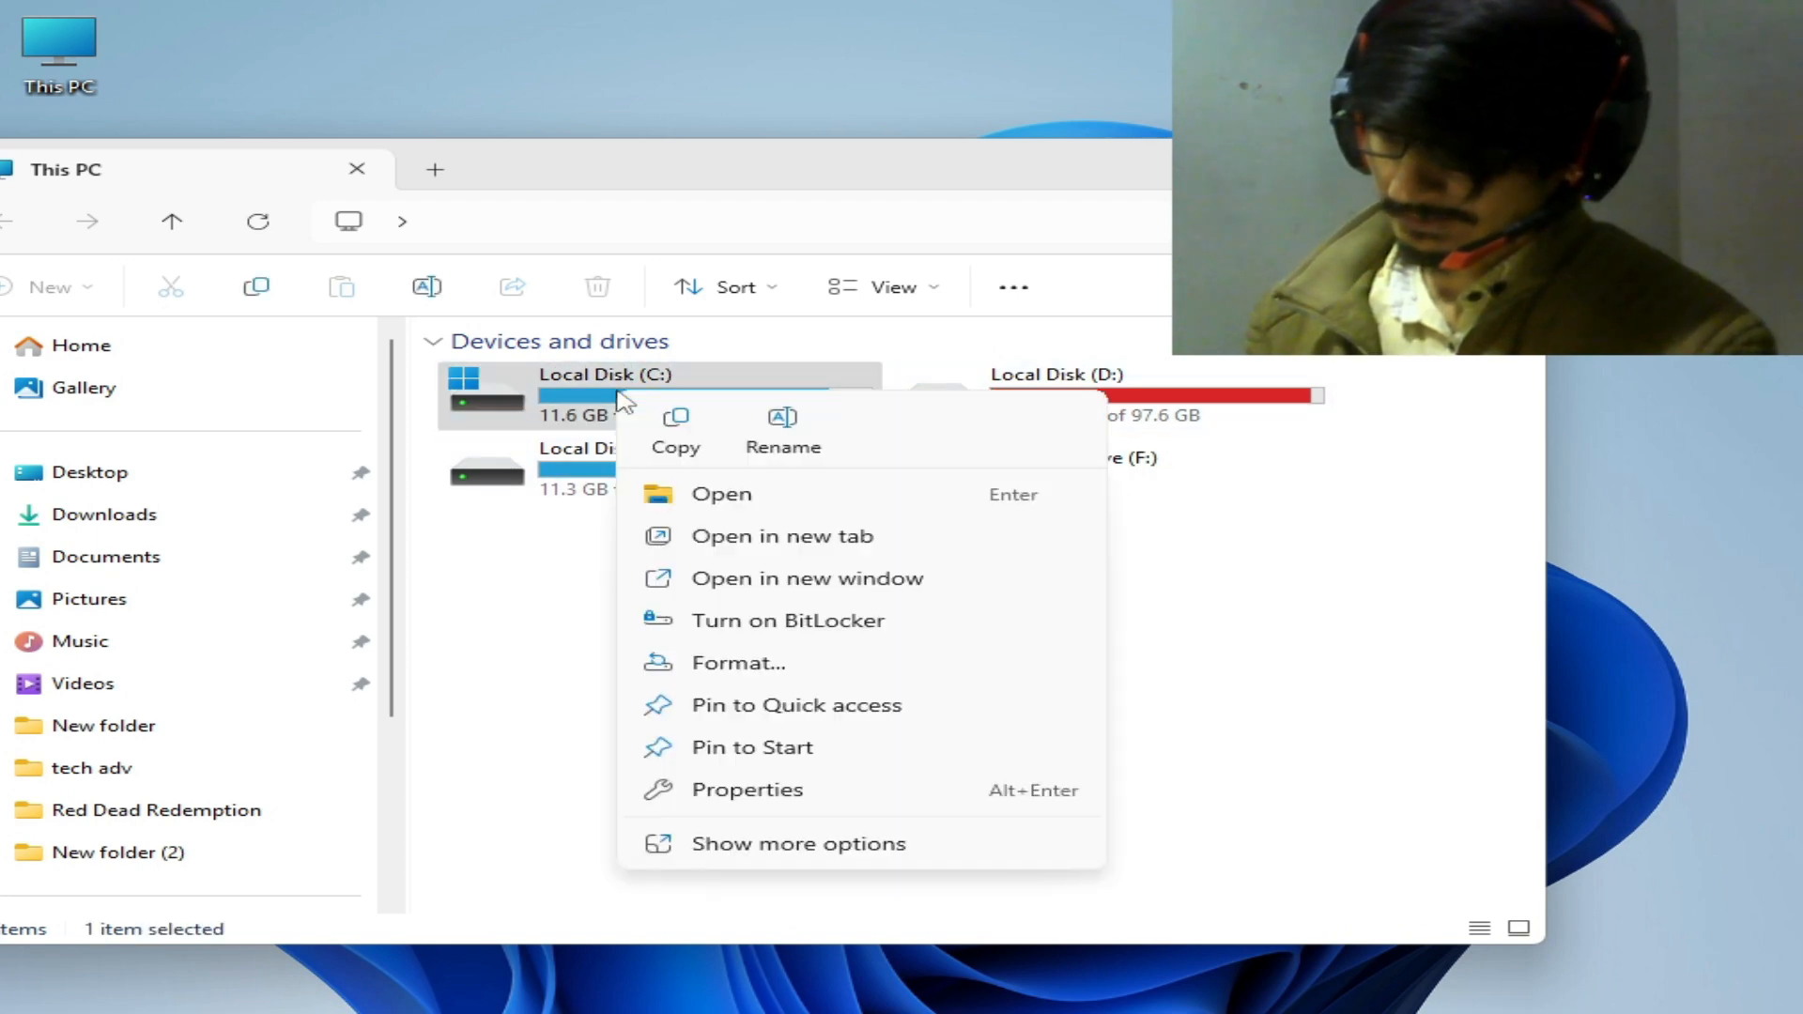
left_click(745, 789)
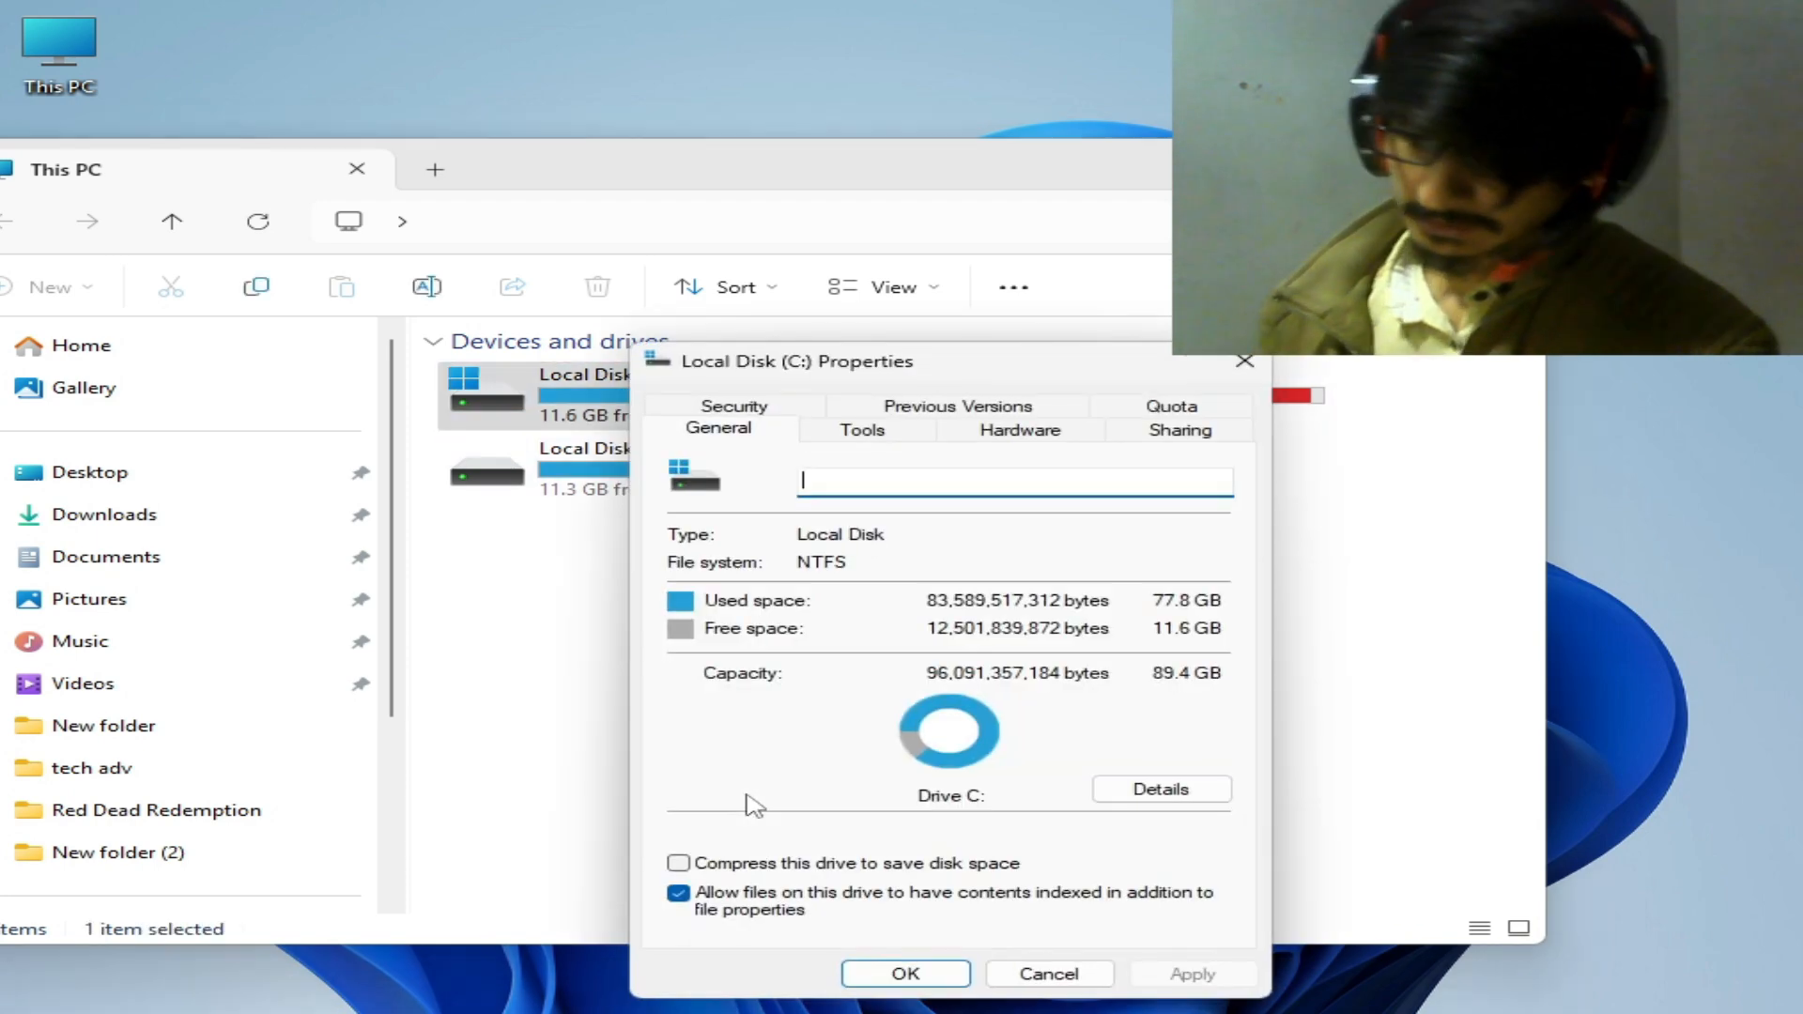
mouse_move(688, 574)
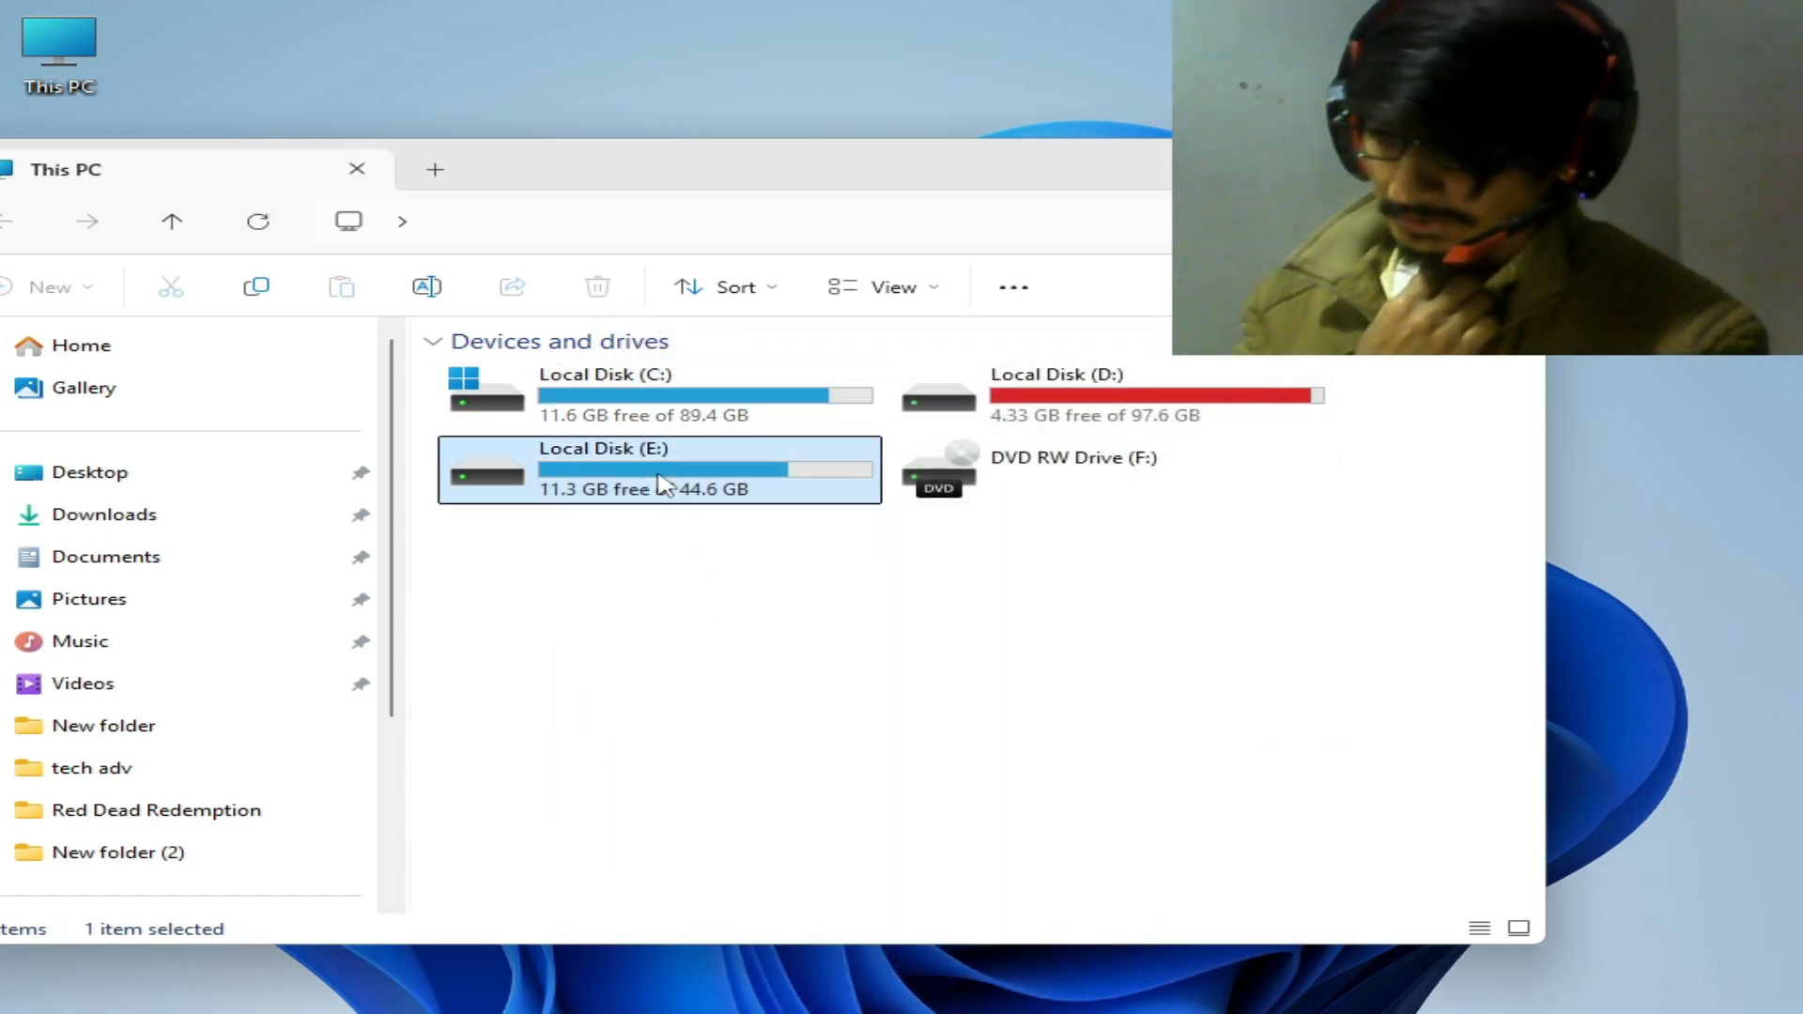
right_click(659, 470)
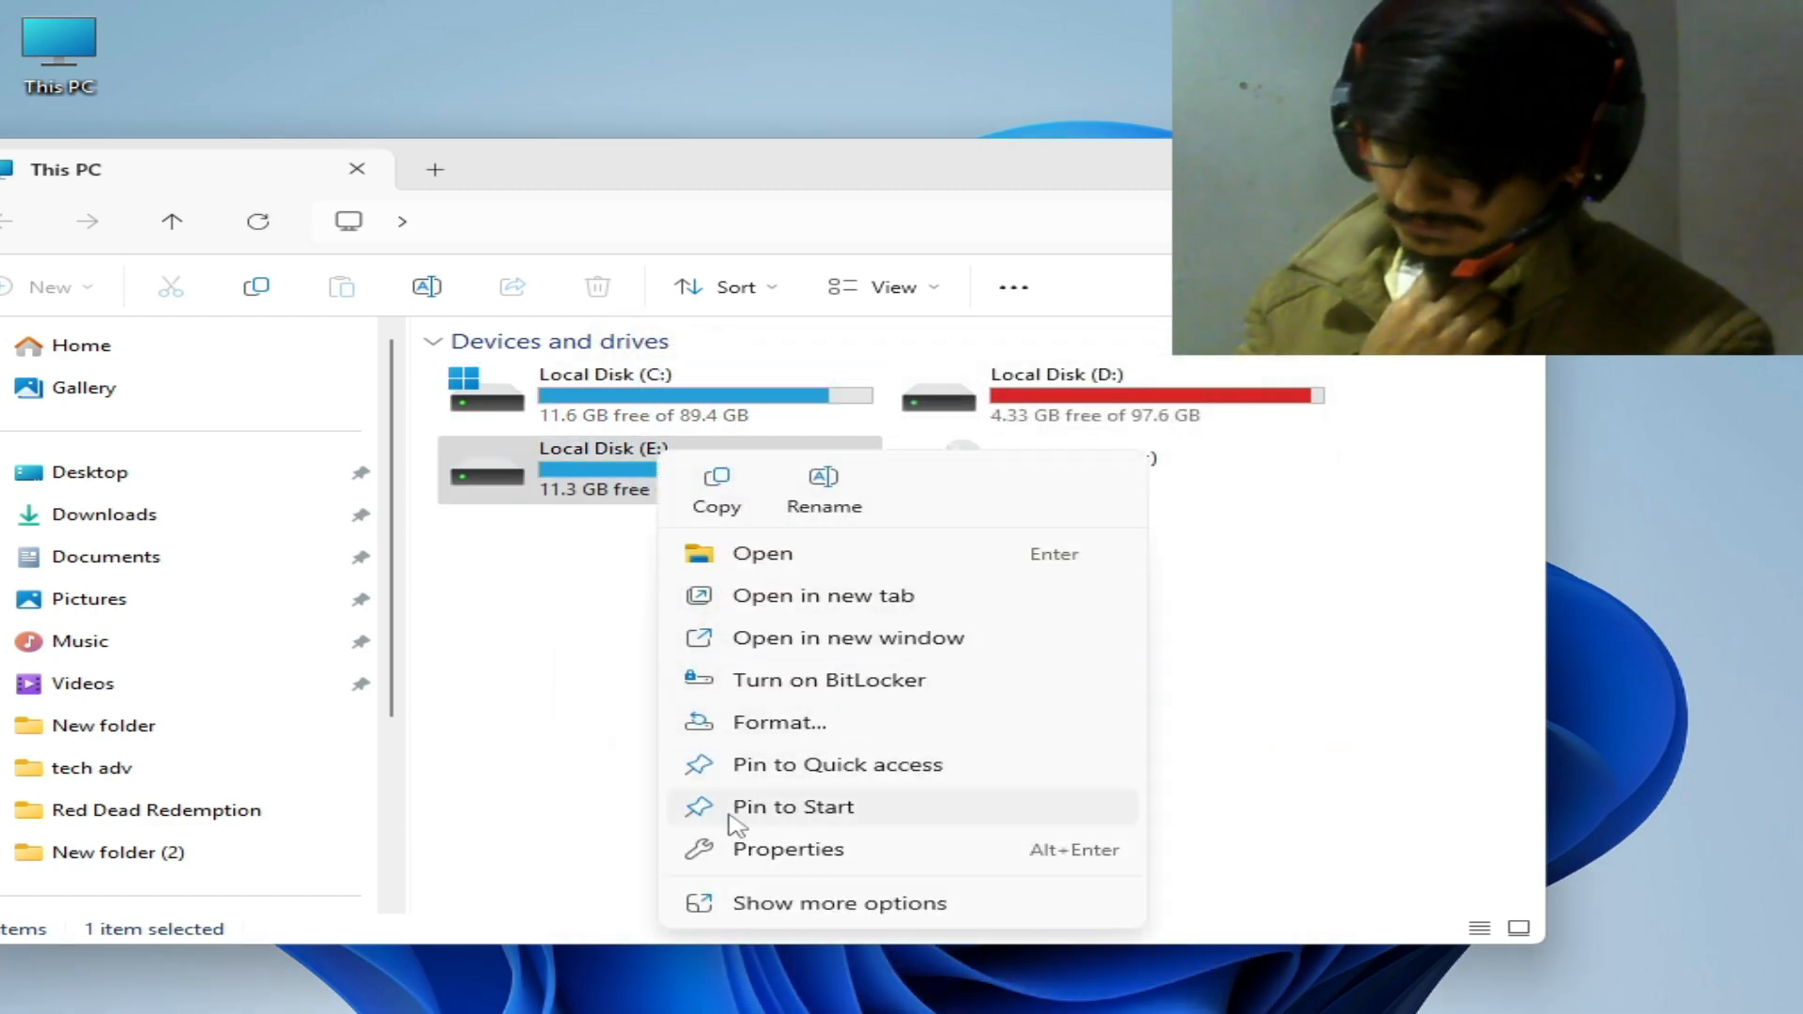
left_click(788, 849)
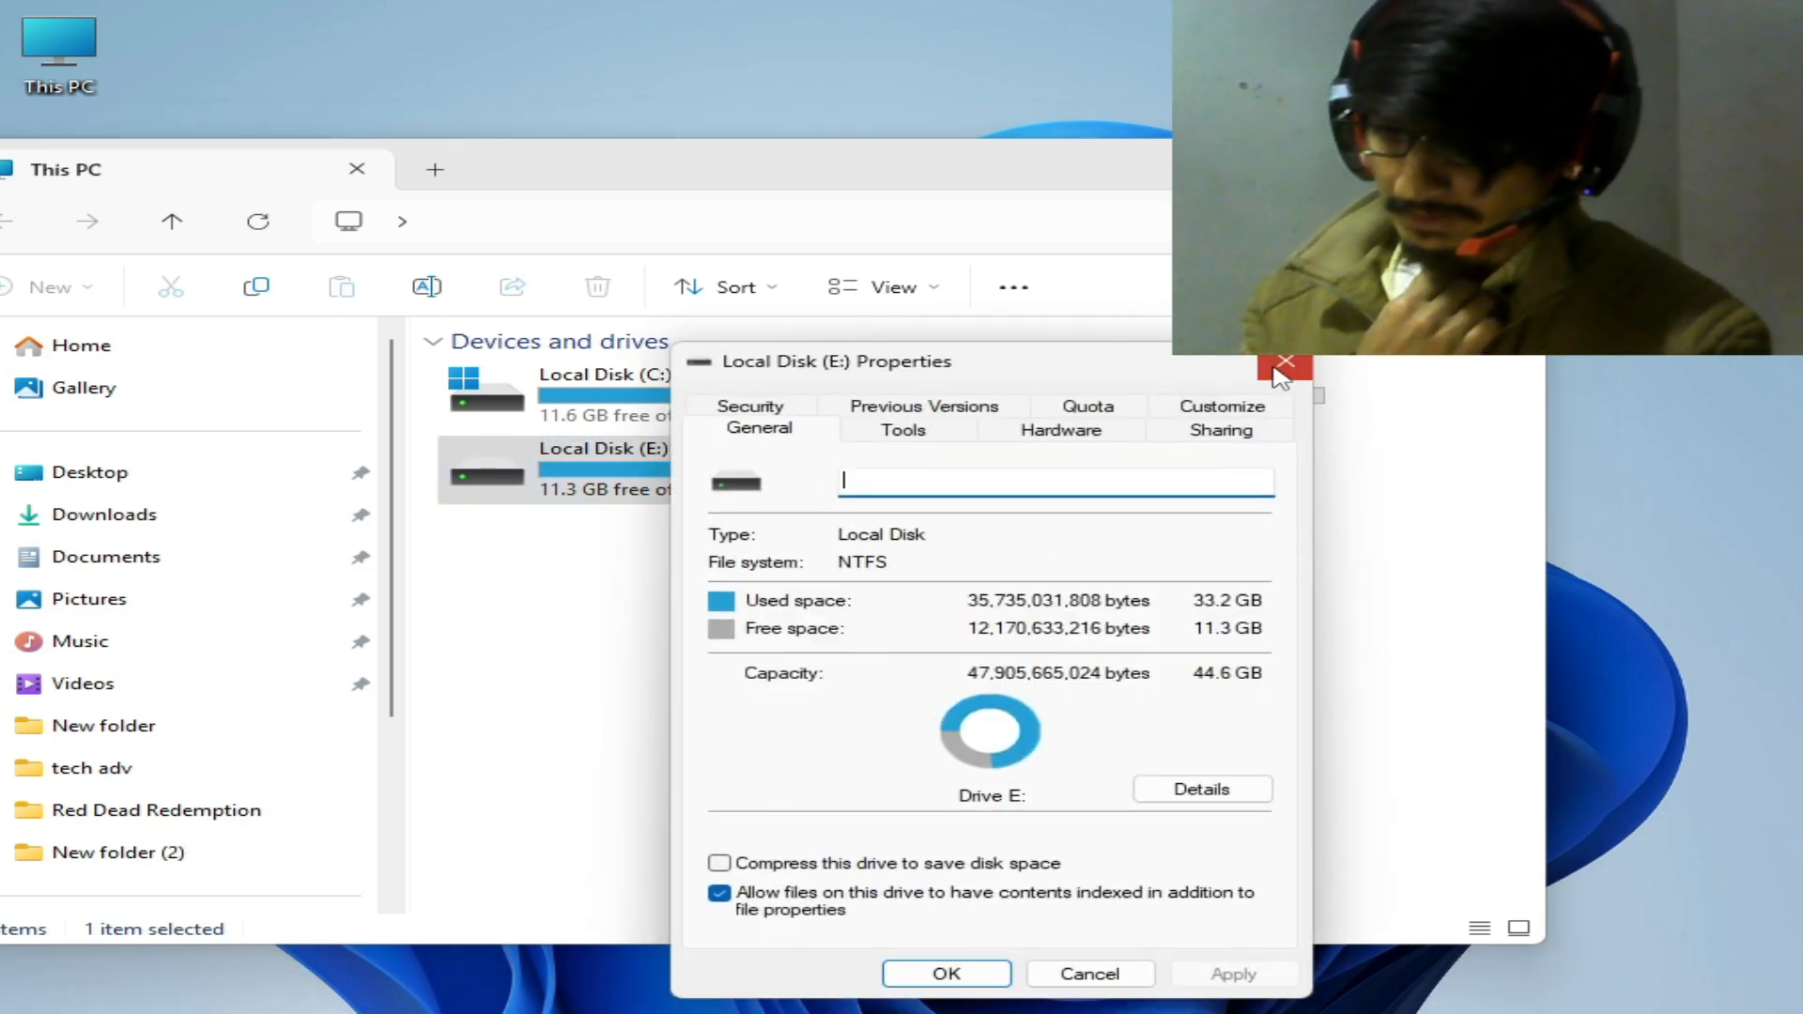
left_click(1285, 360)
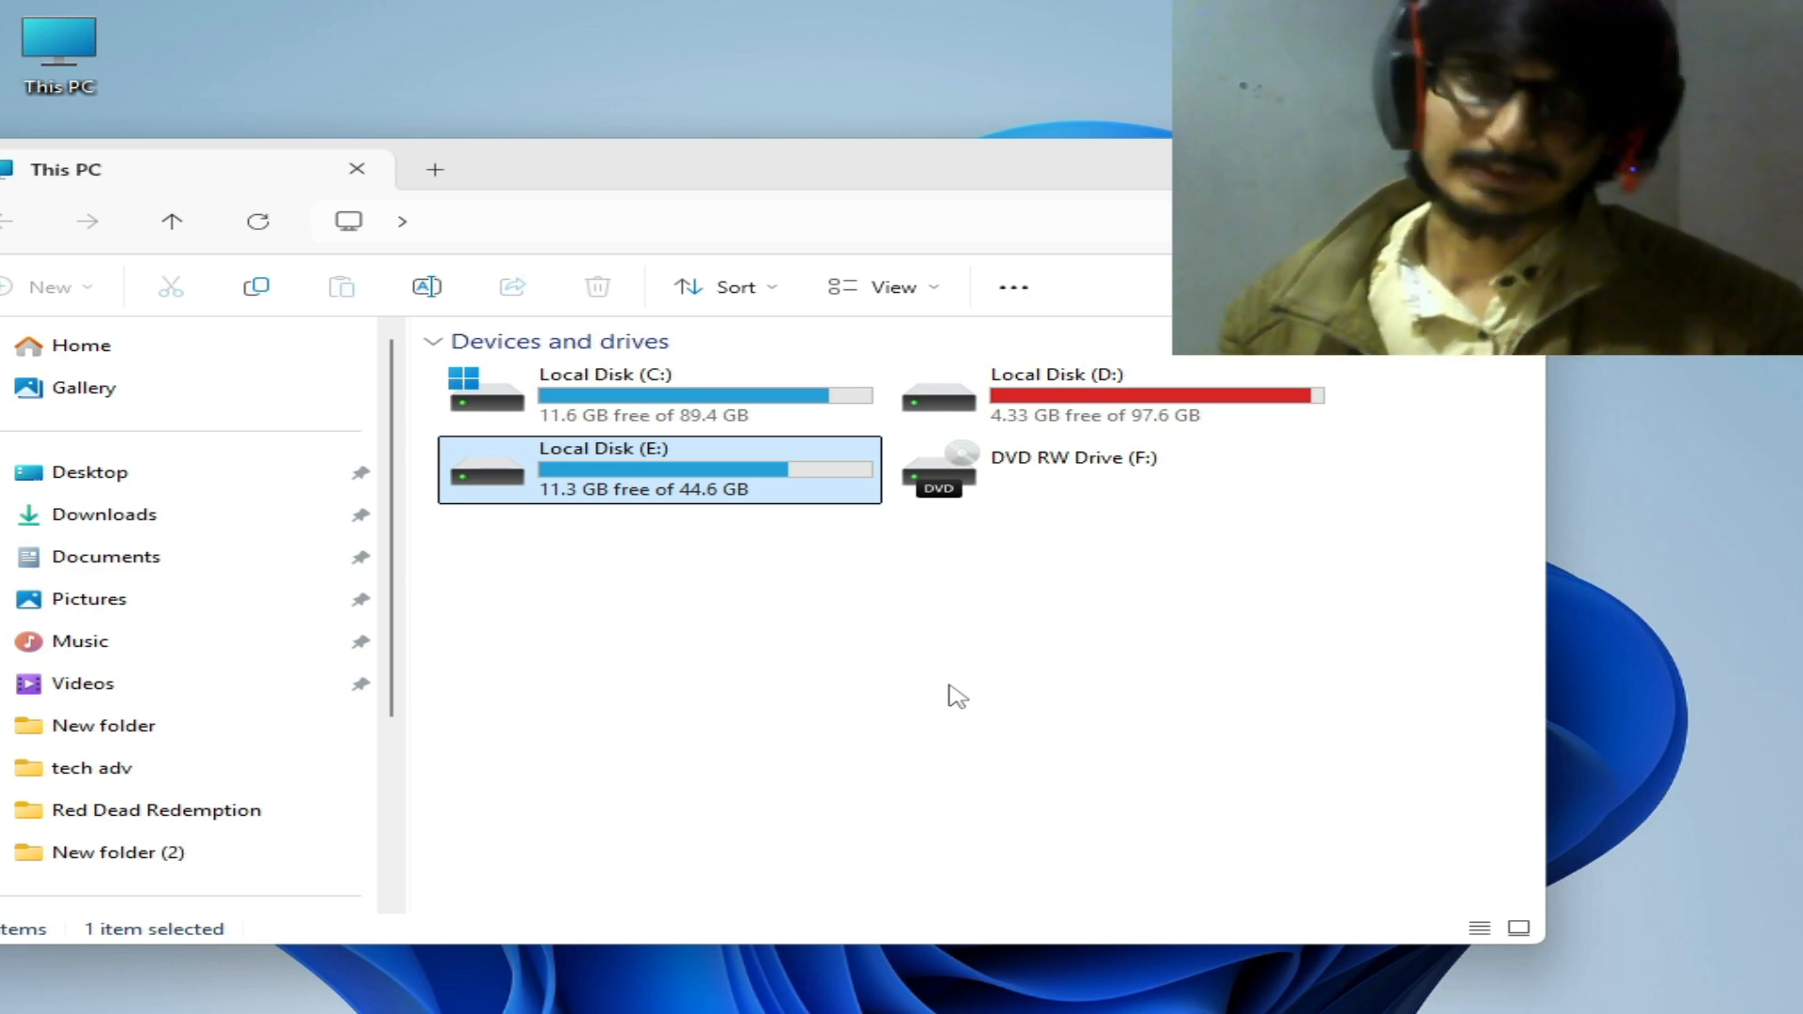
mouse_move(627, 482)
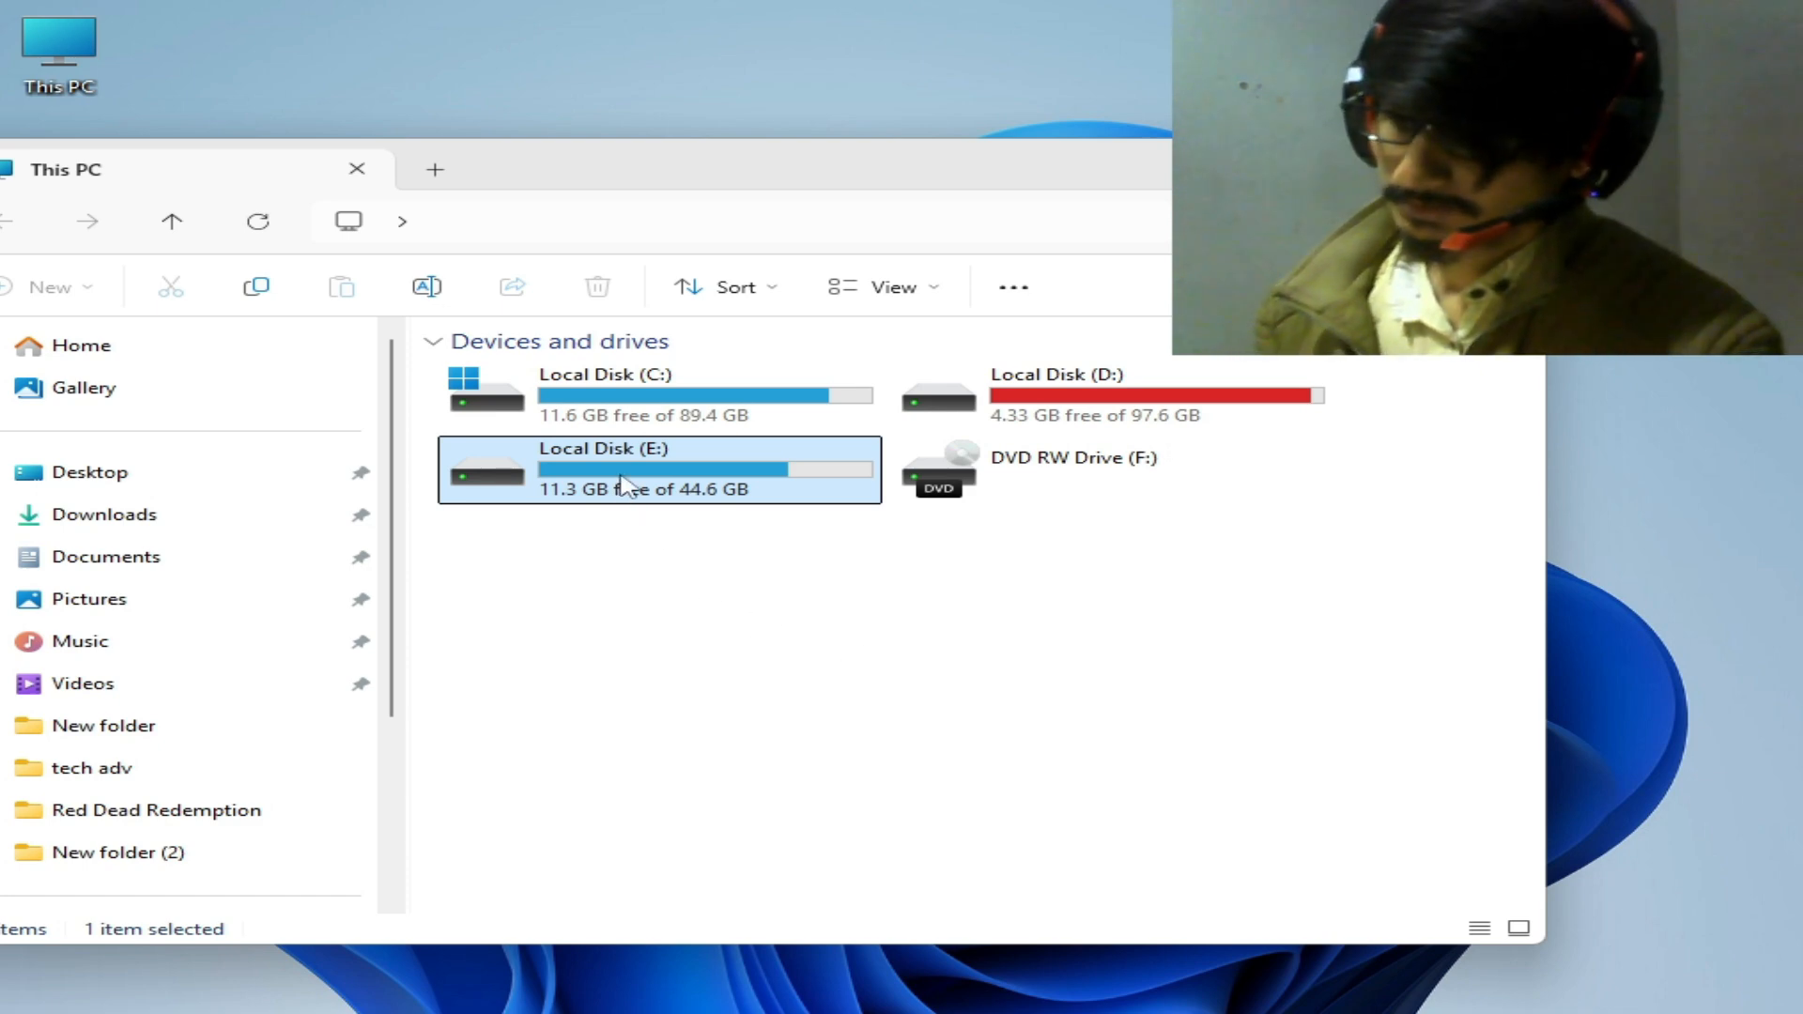
Open the Format dialog for drive E: to review its file system options.
right_click(621, 482)
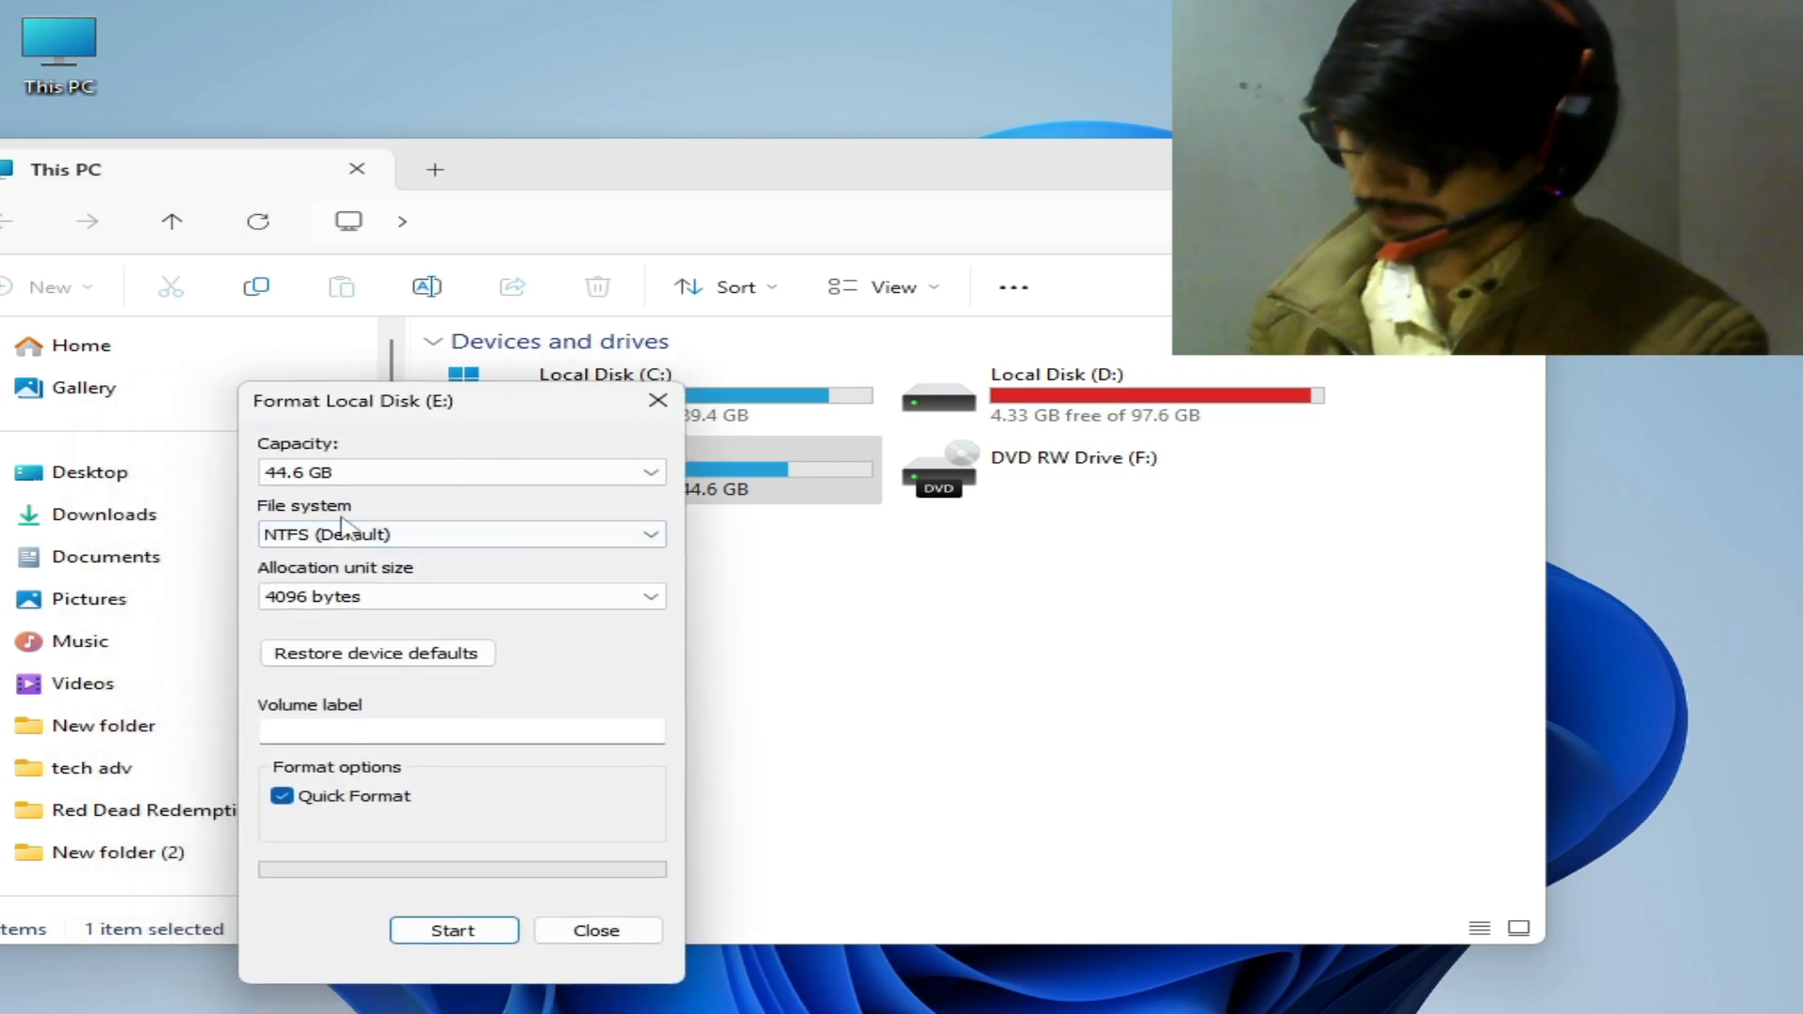
left_click(460, 534)
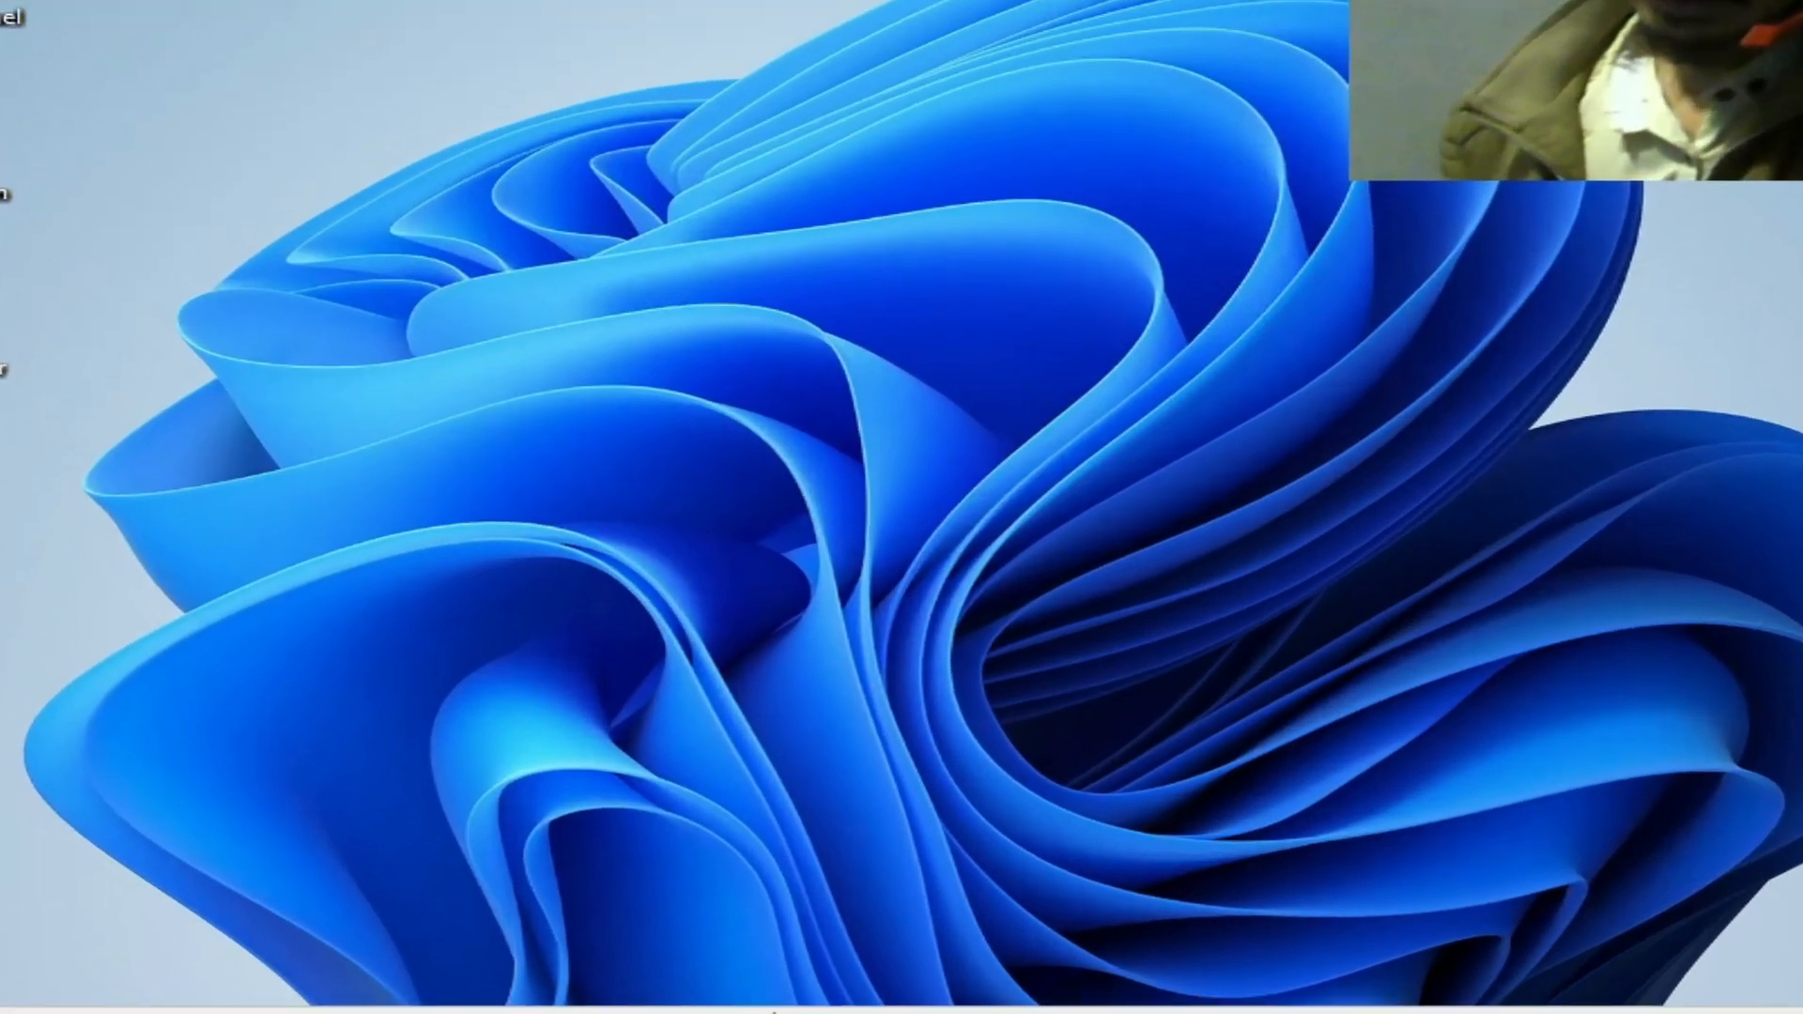
Search for 'cmd' and run Command Prompt as administrator.
type("command Prompt")
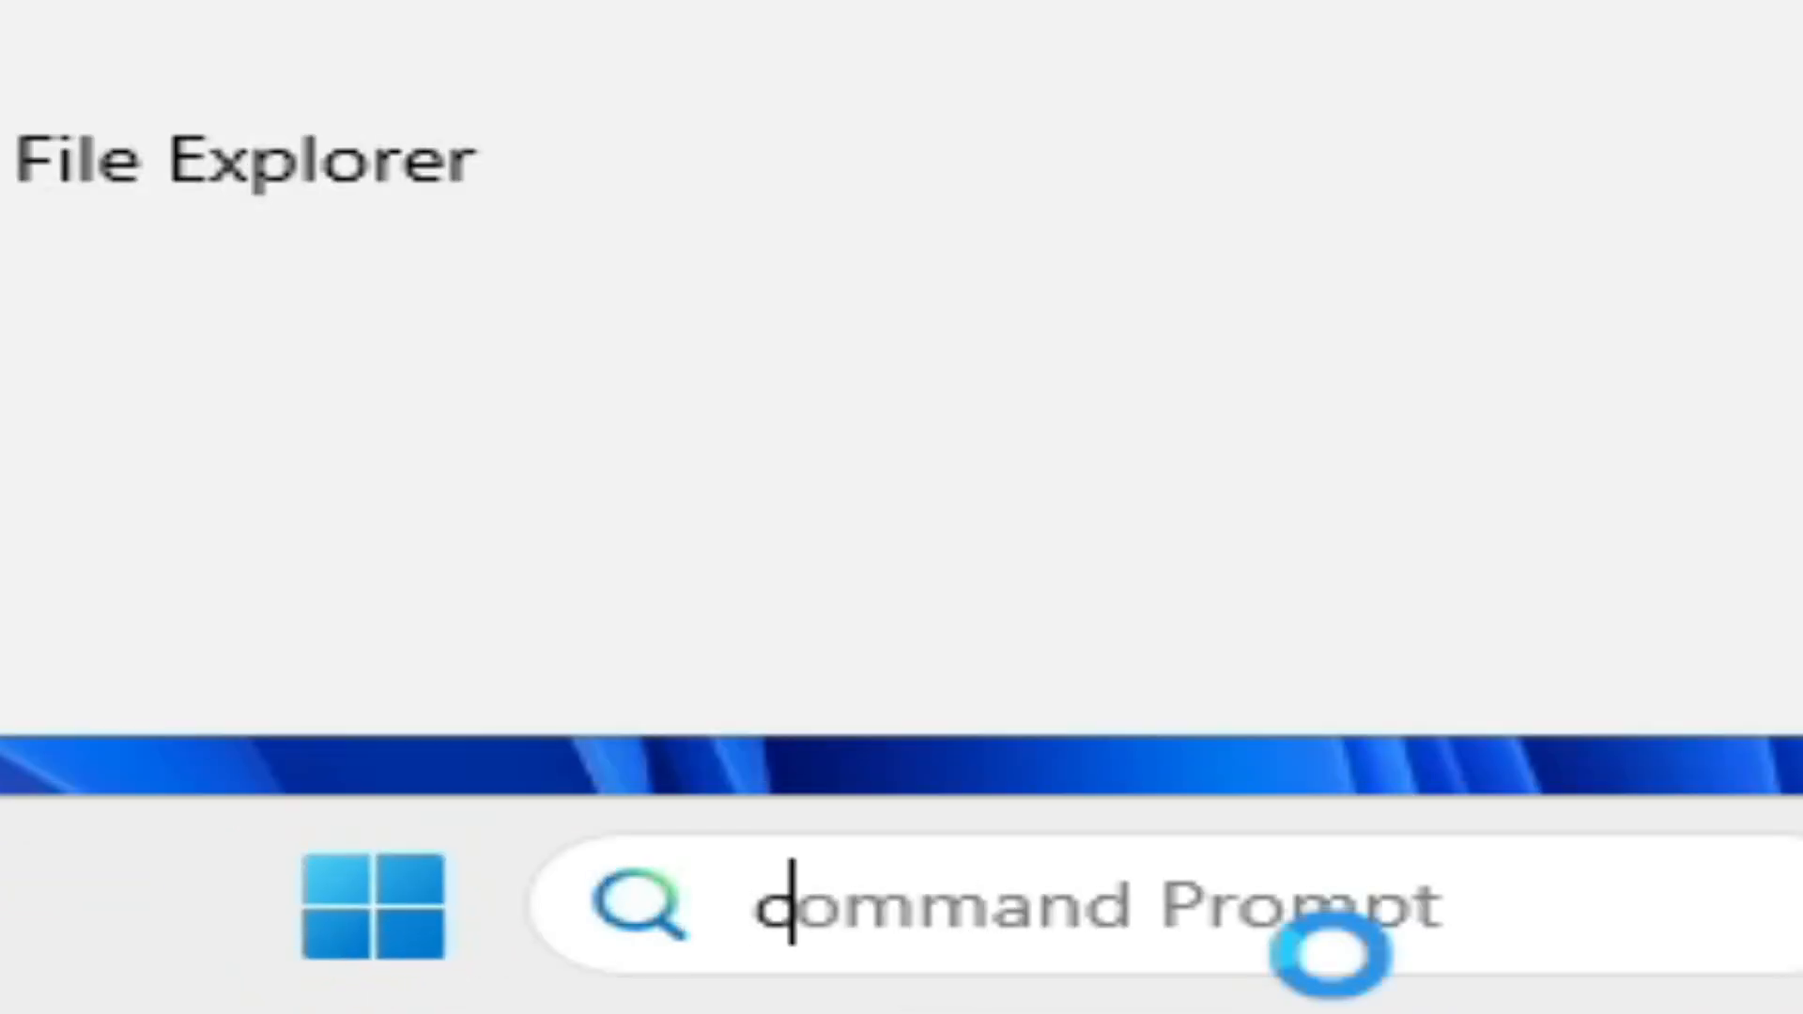
type("cmd")
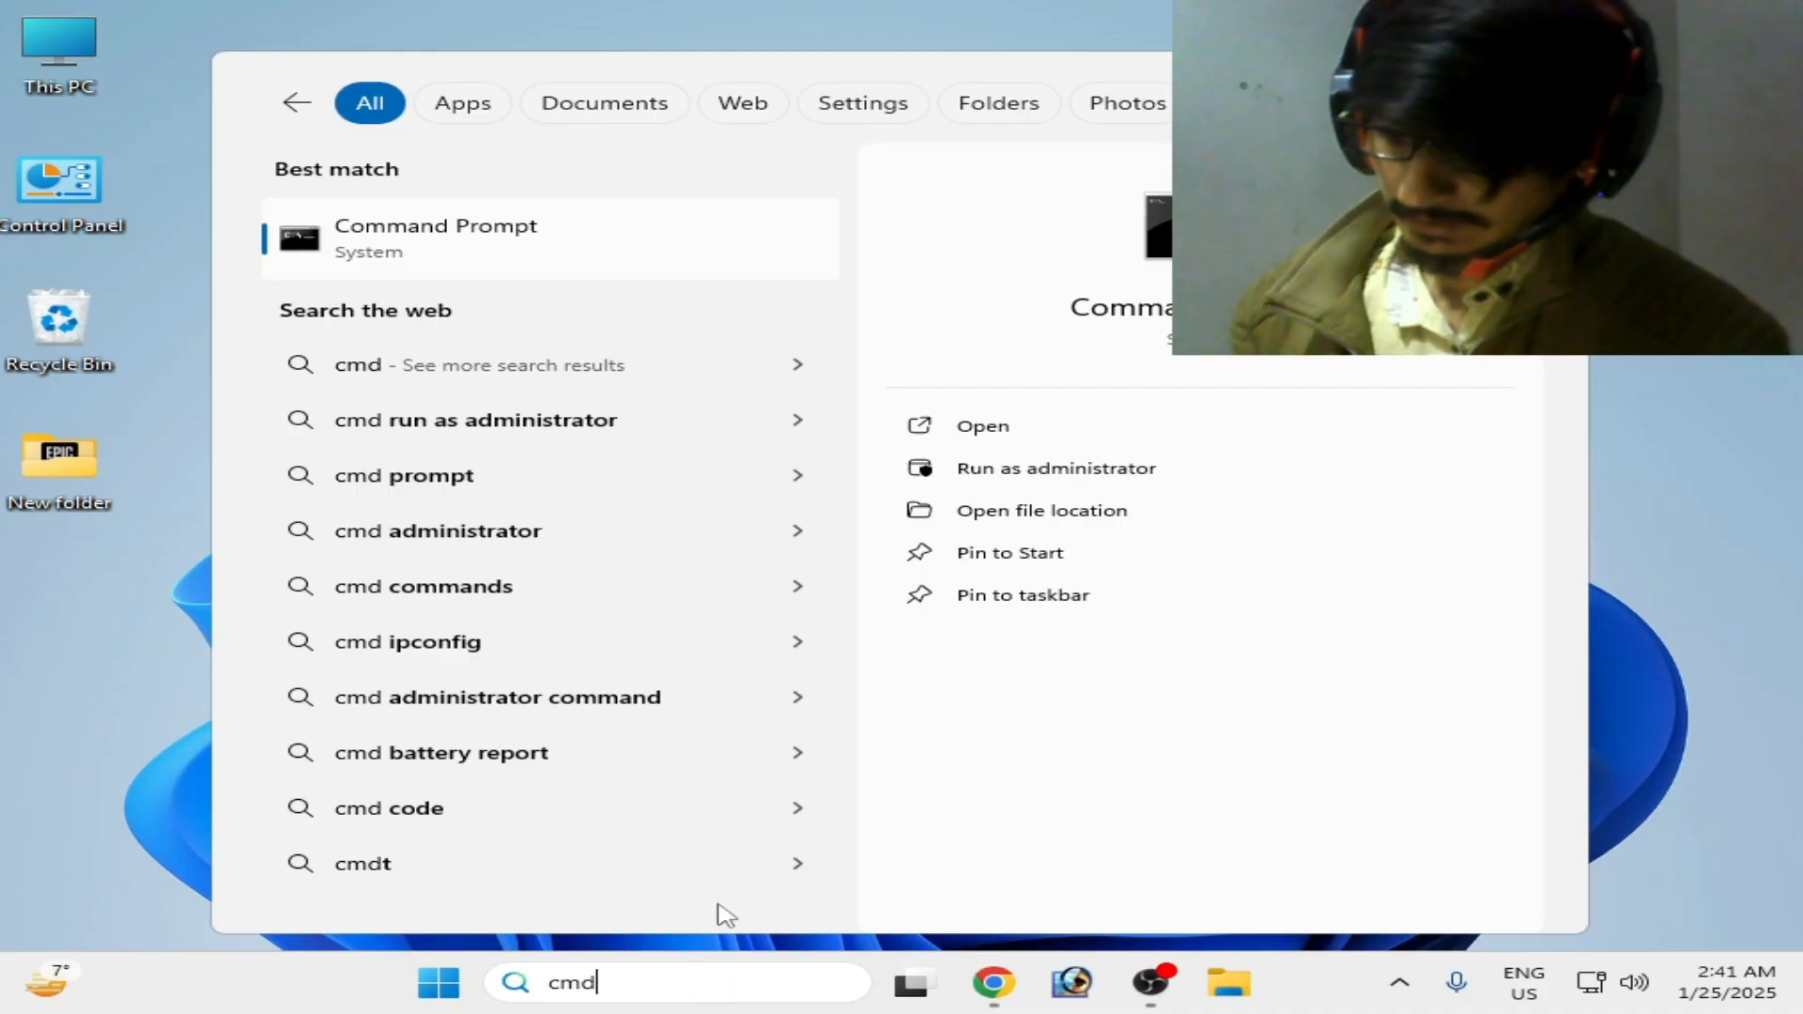
right_click(435, 237)
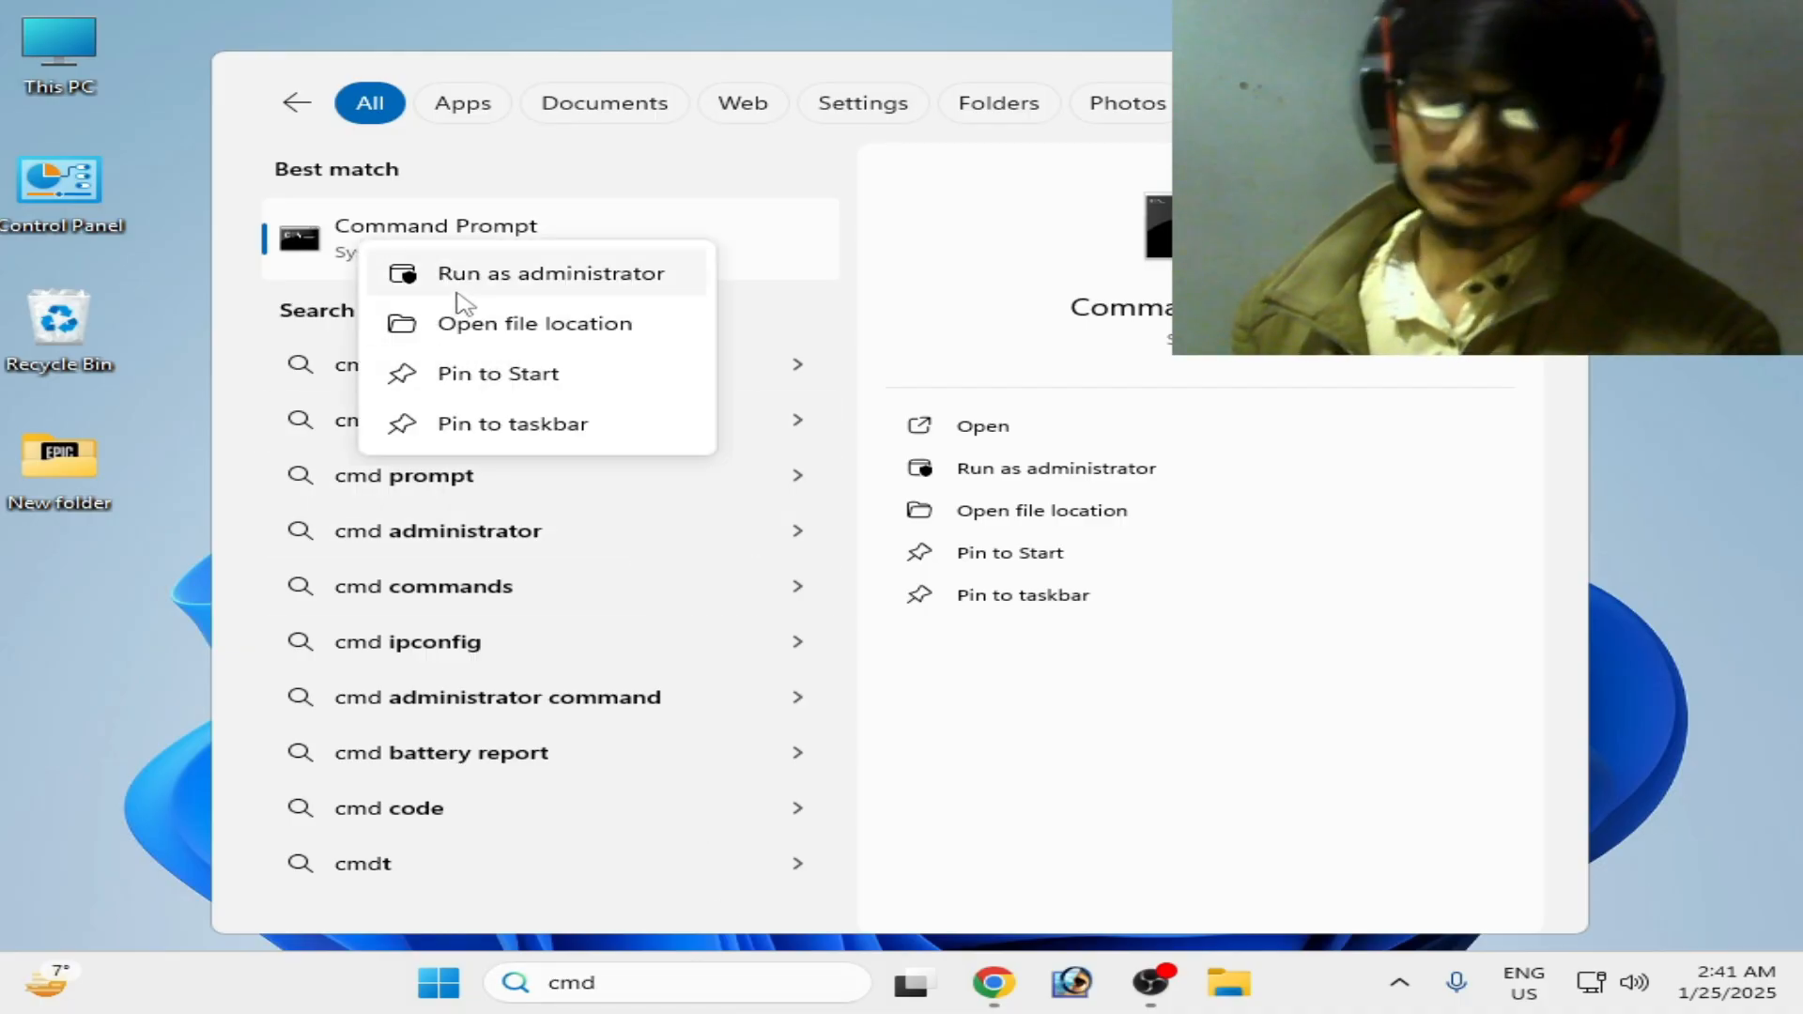
left_click(549, 273)
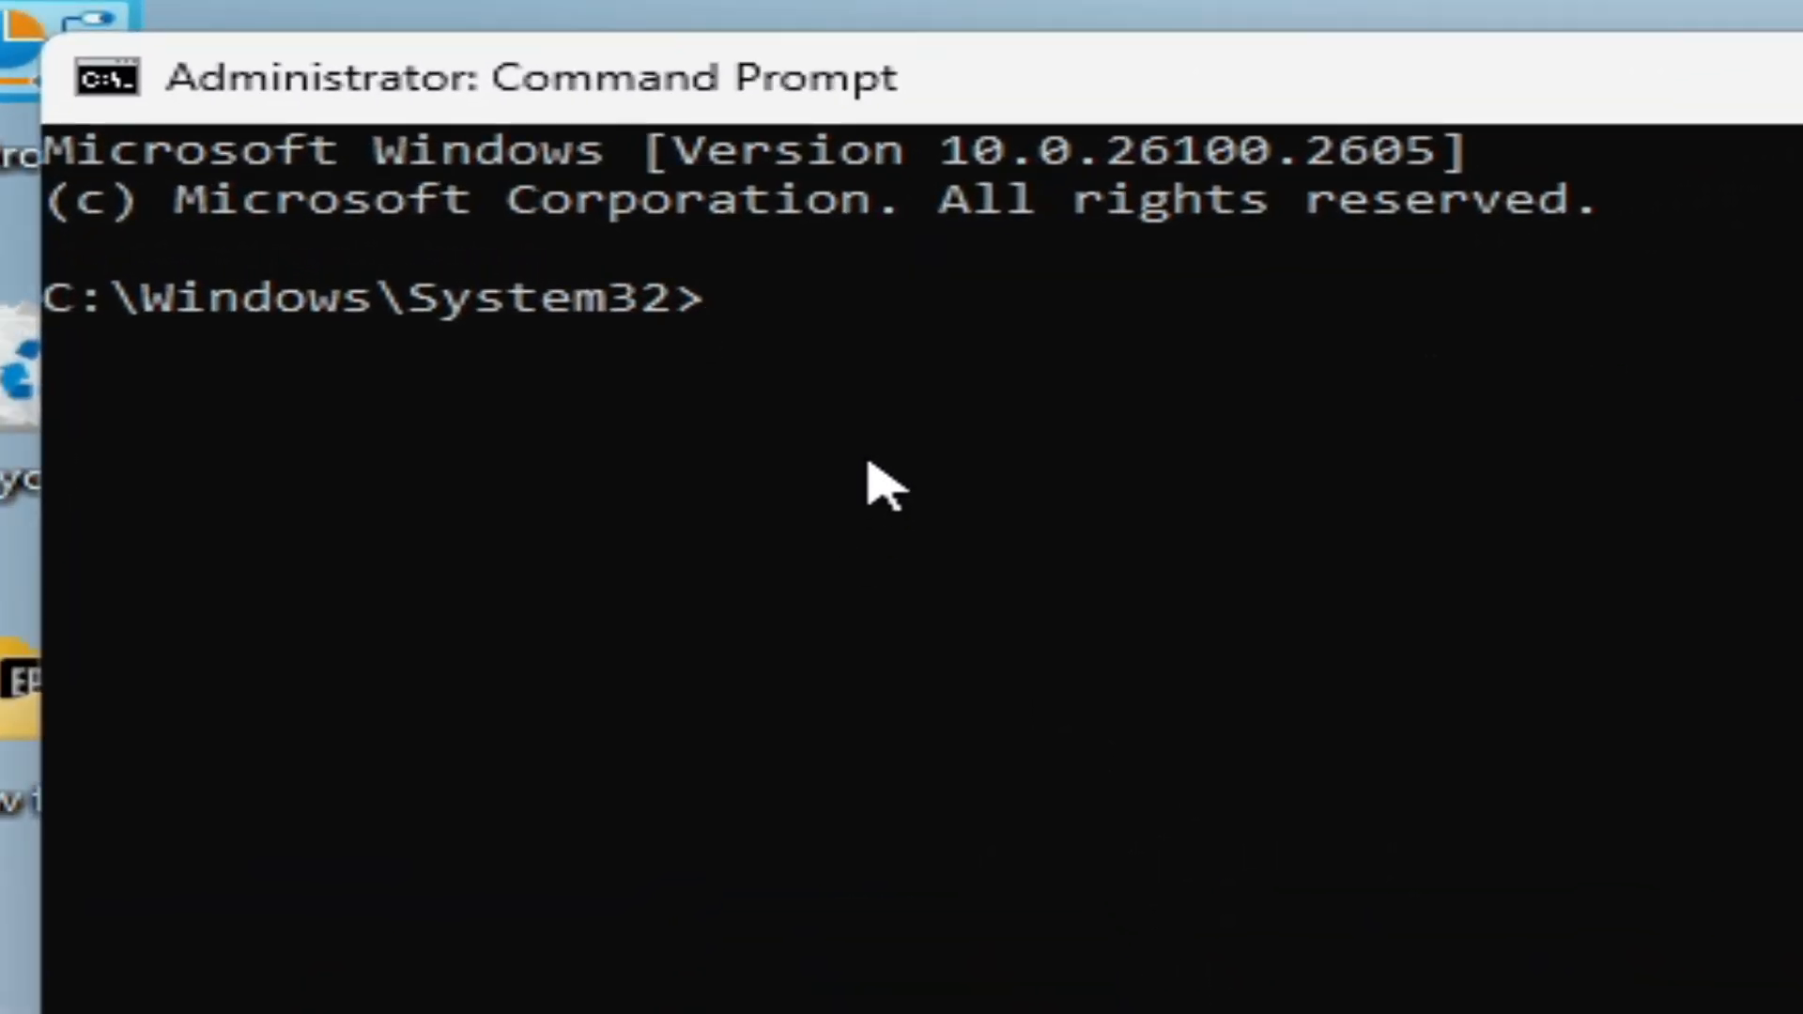
Type 'convert E: /fs:ntfs', then backspace it to just 'convert'.
type("co")
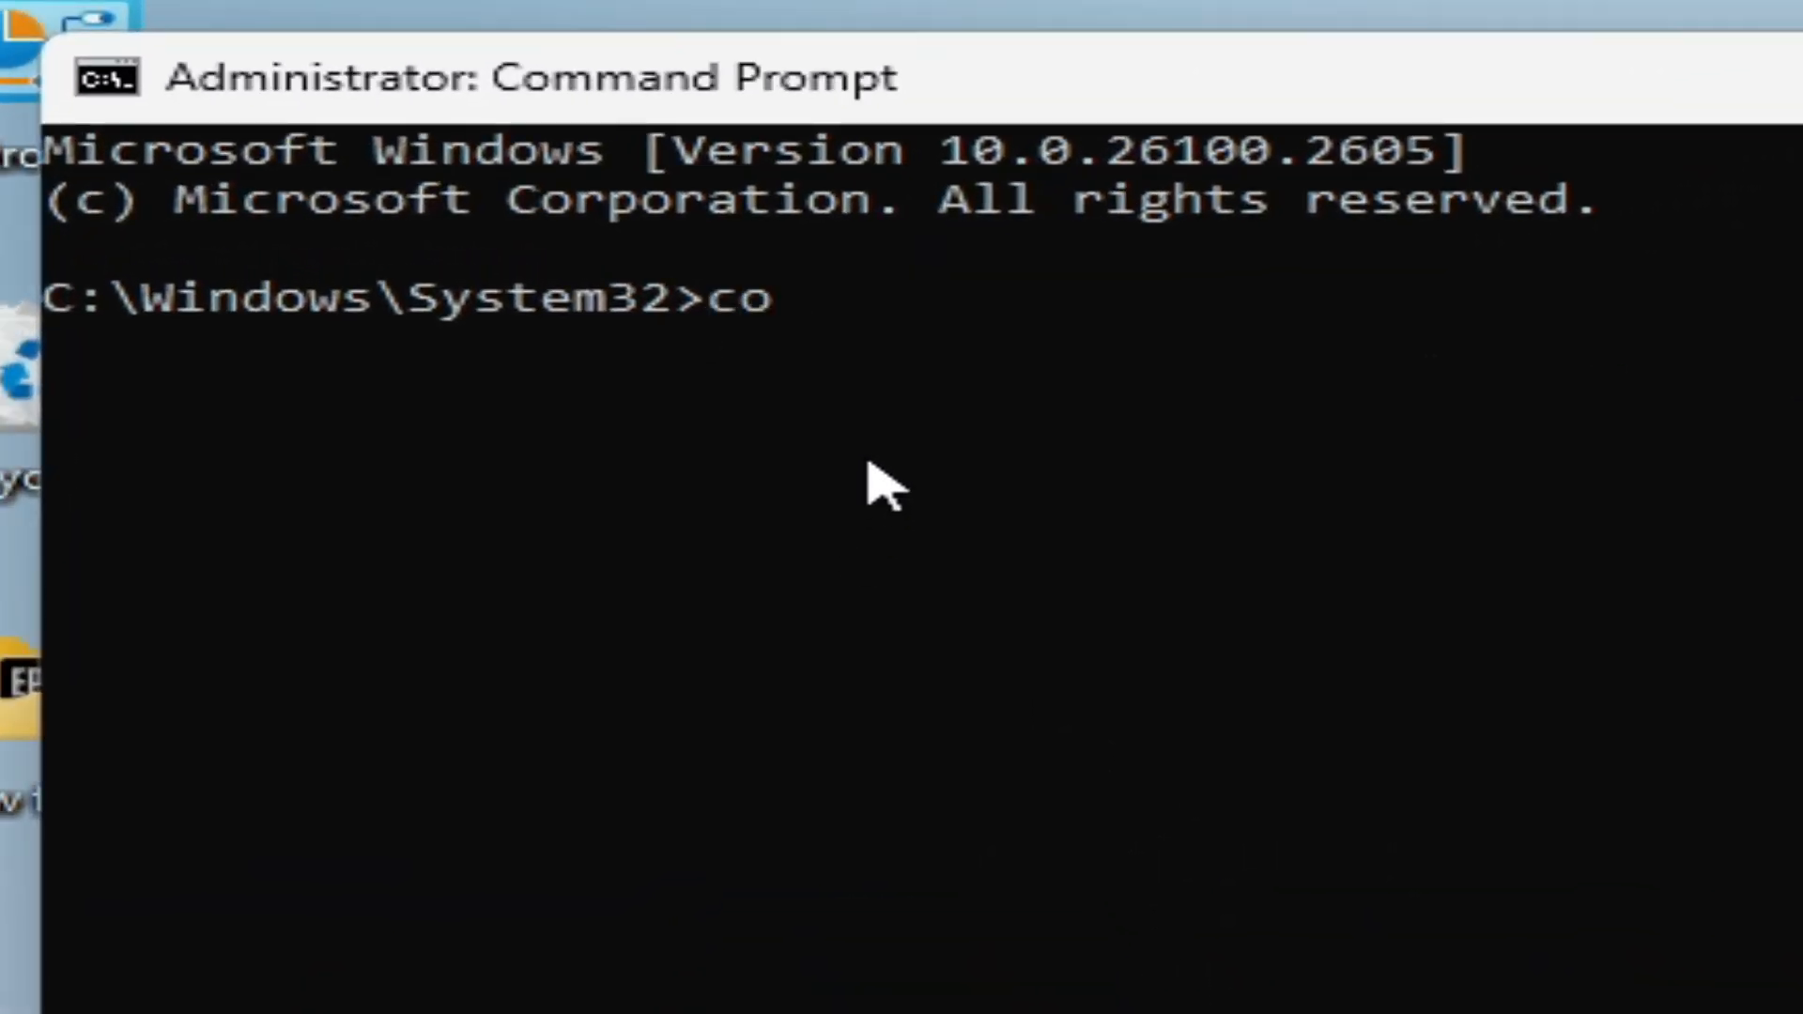
type("nver")
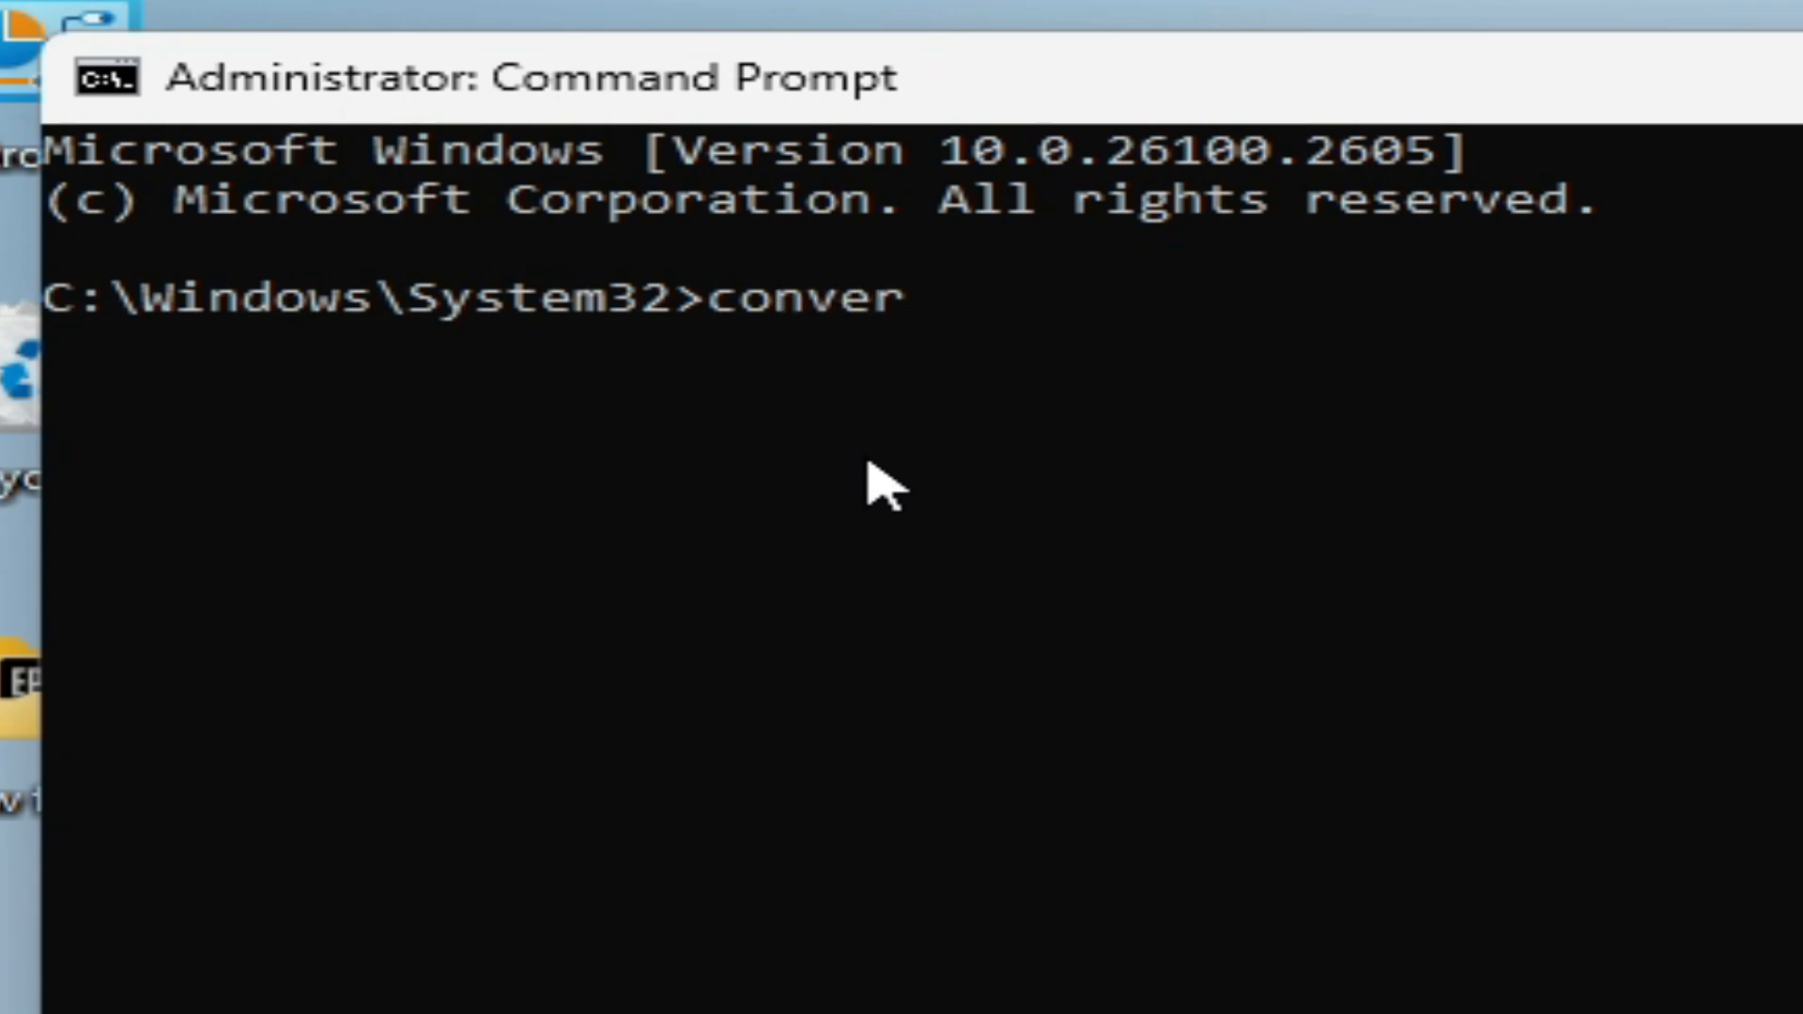
type("t")
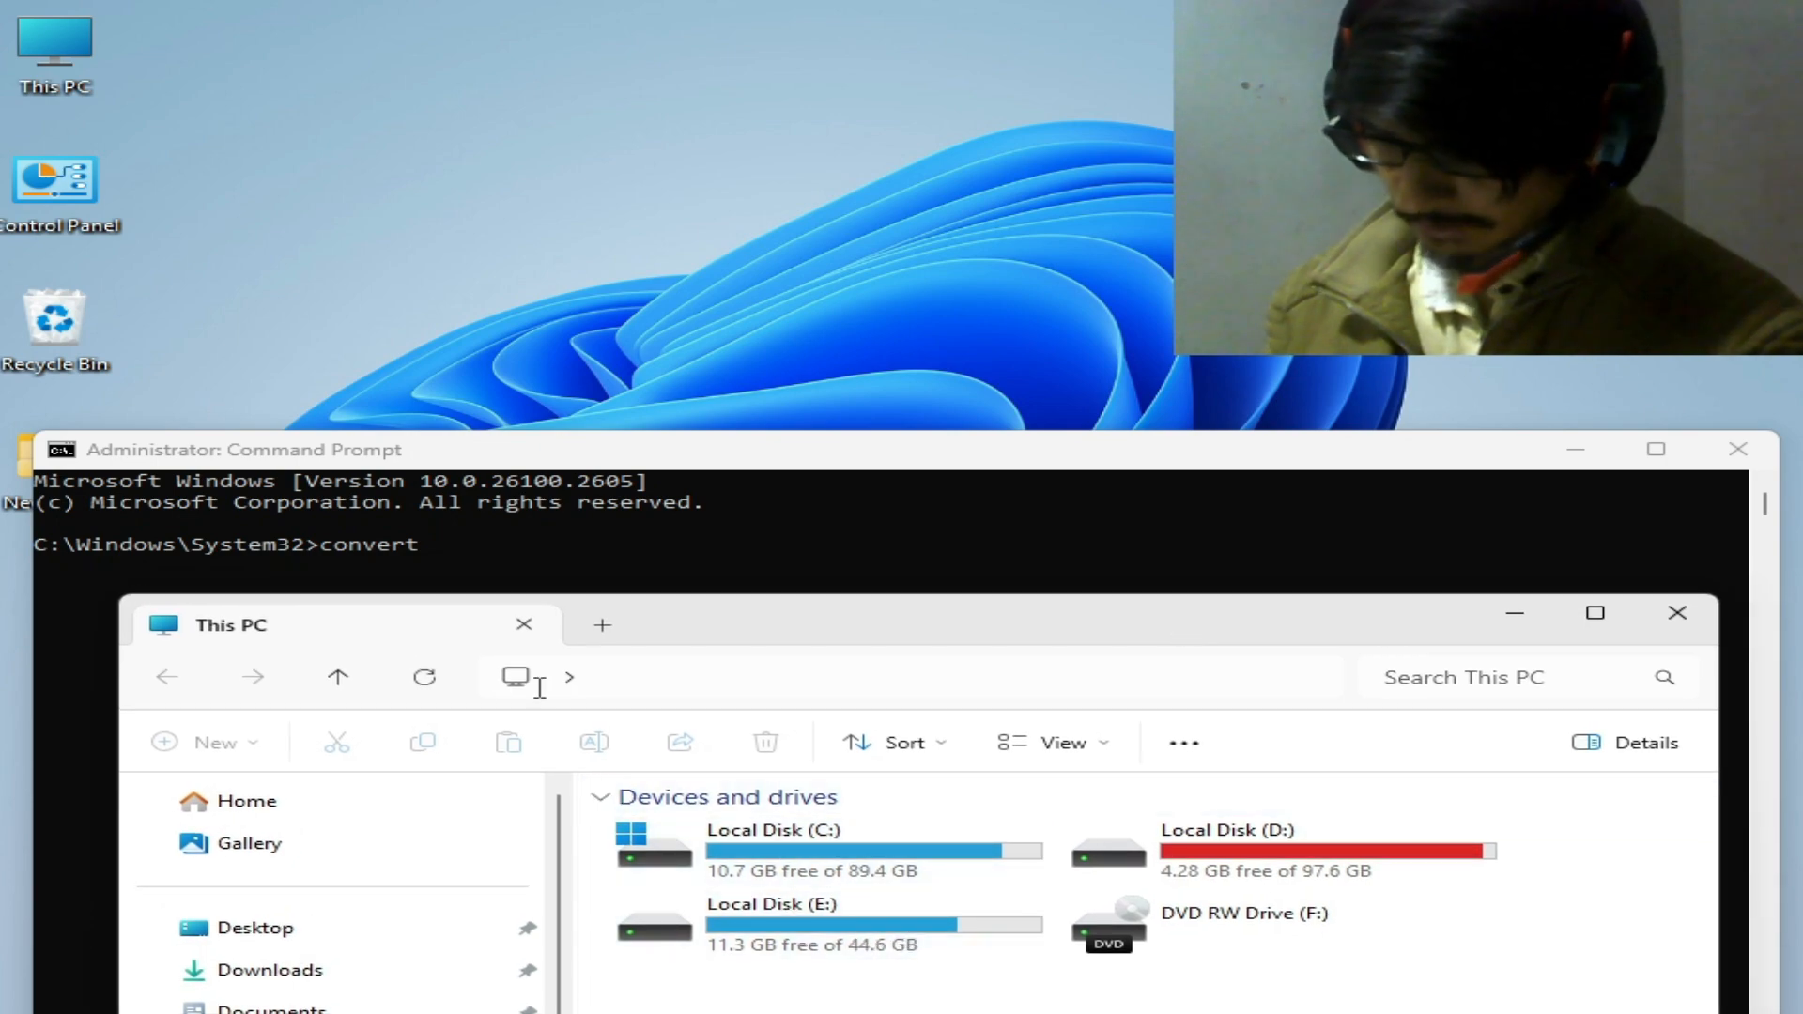
left_click(805, 923)
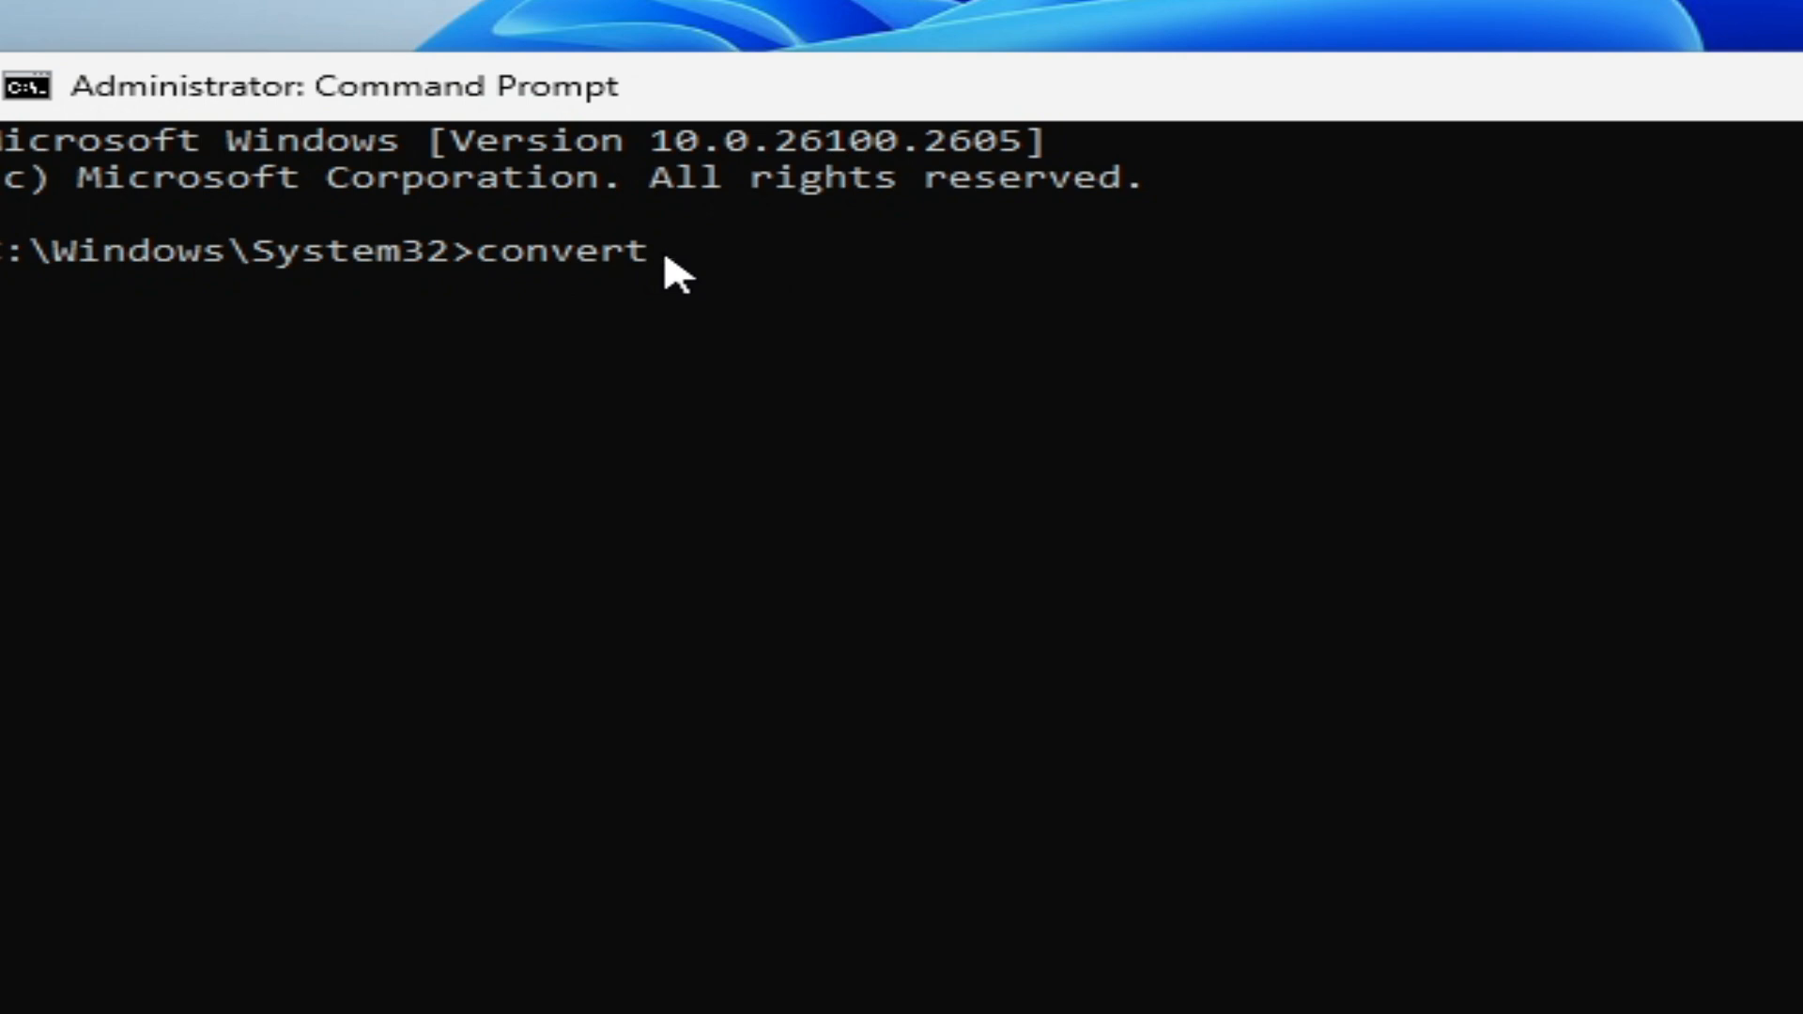
mouse_move(932, 311)
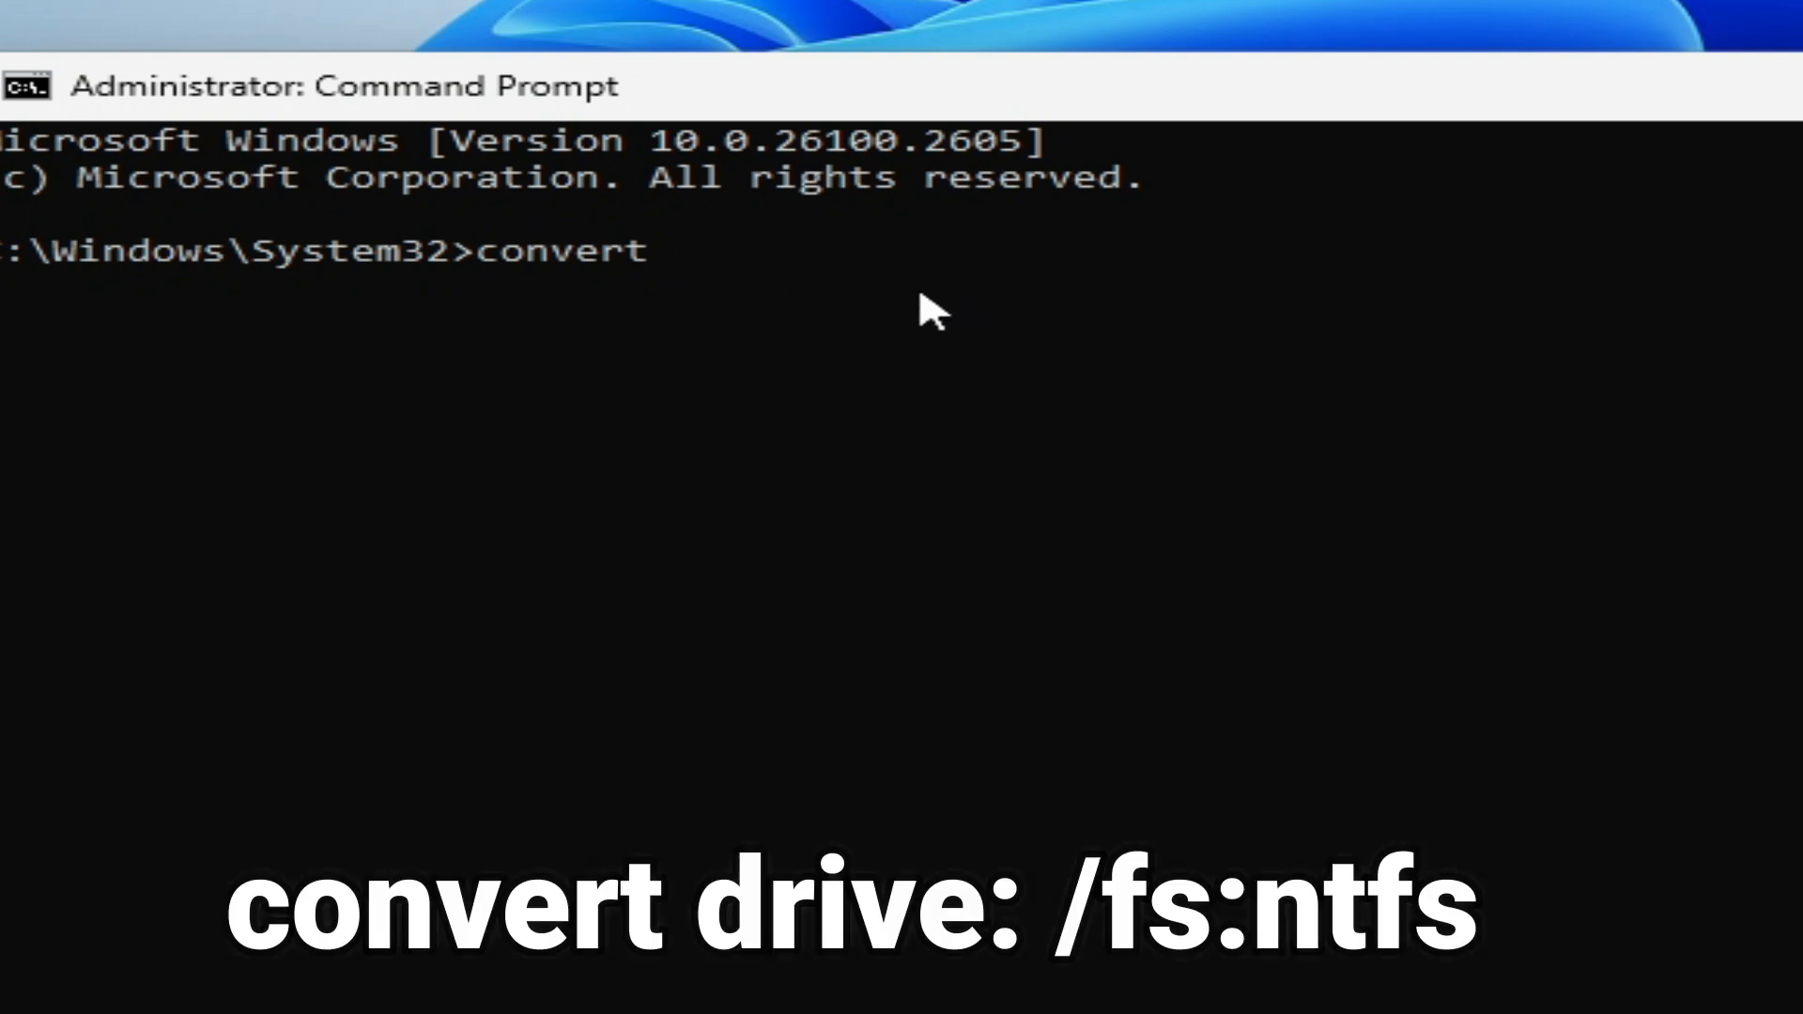
type("E")
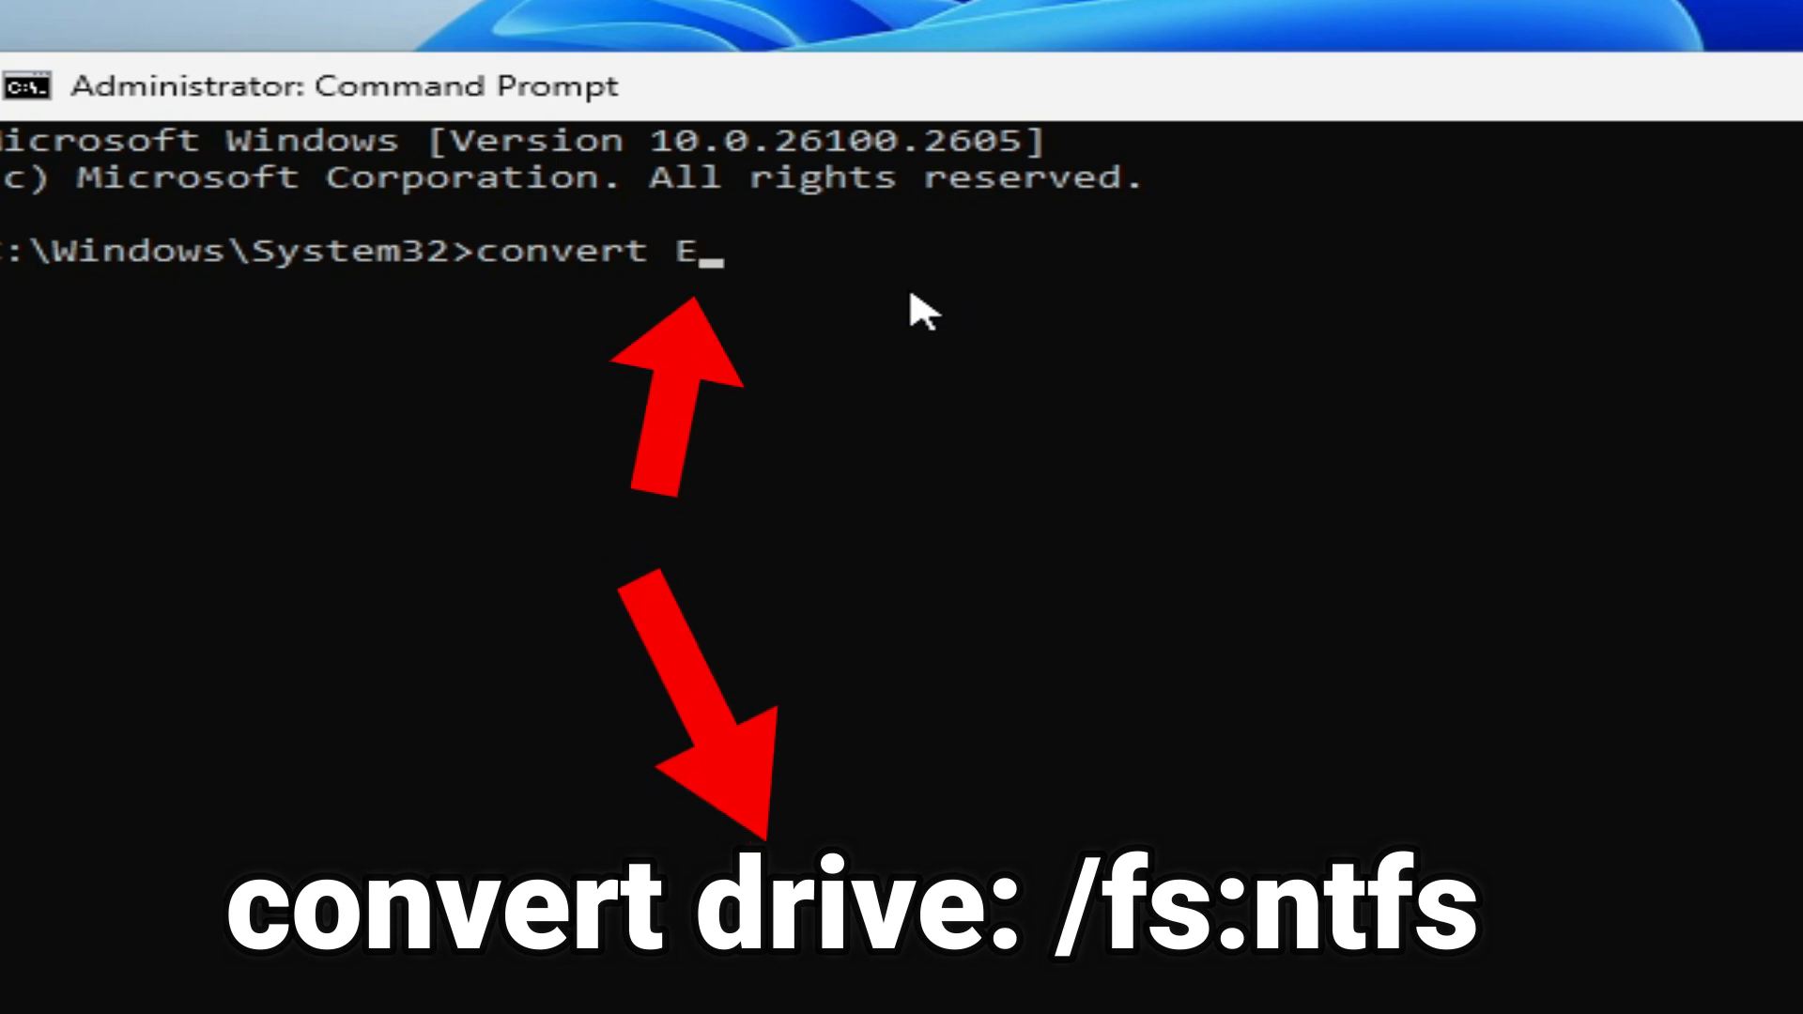
type(": /fs:ntfs")
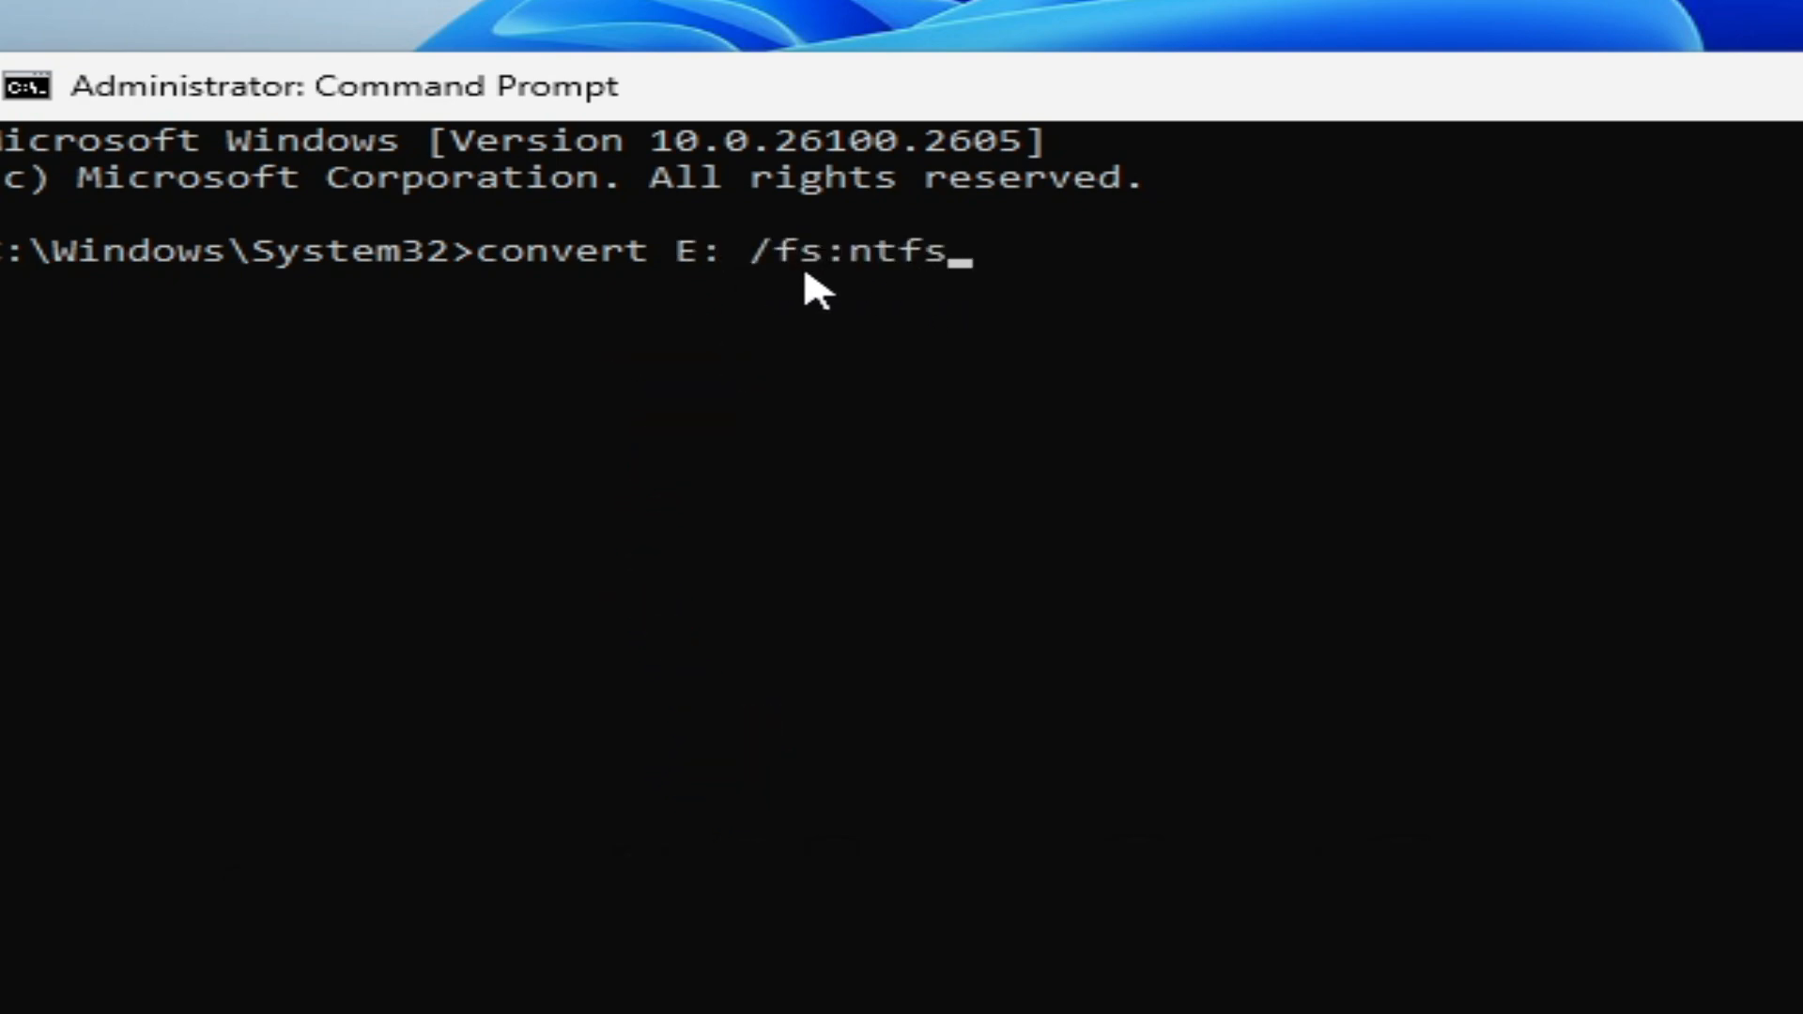
key("Backspace")
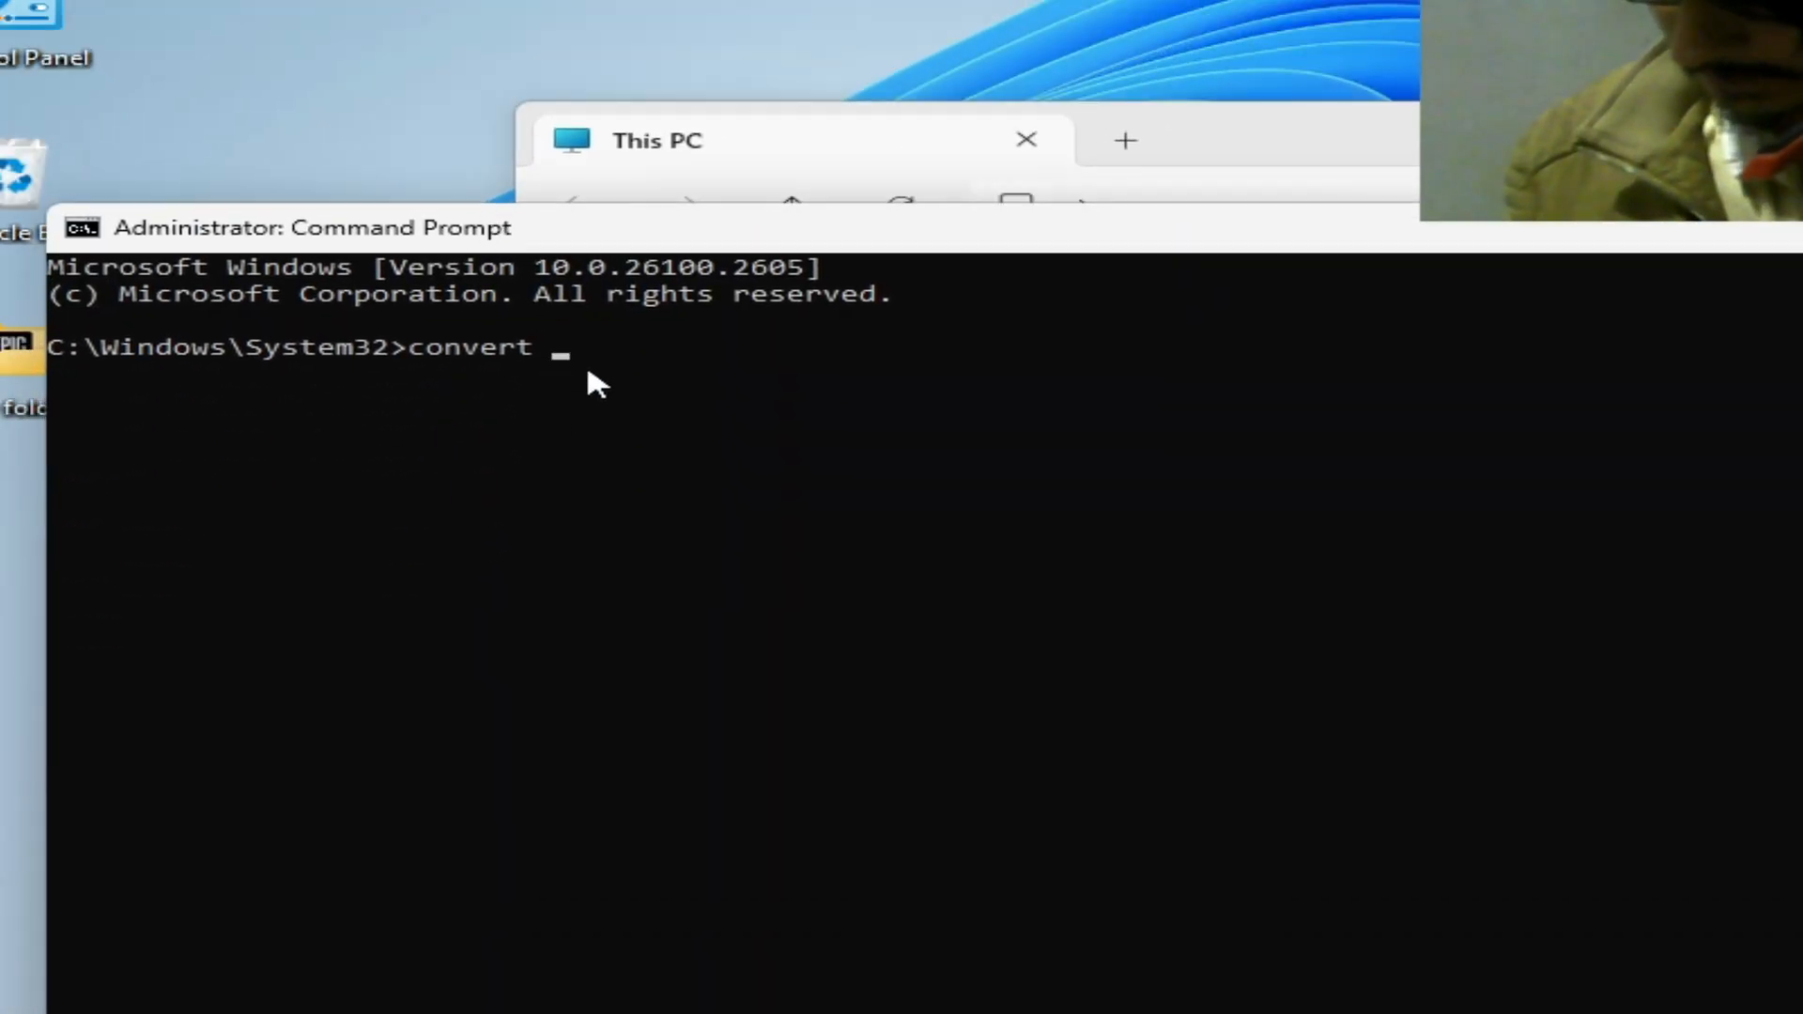
Try a D: example, erase it, and enter 'E: /fs:ntfs' after convert without running.
type("D")
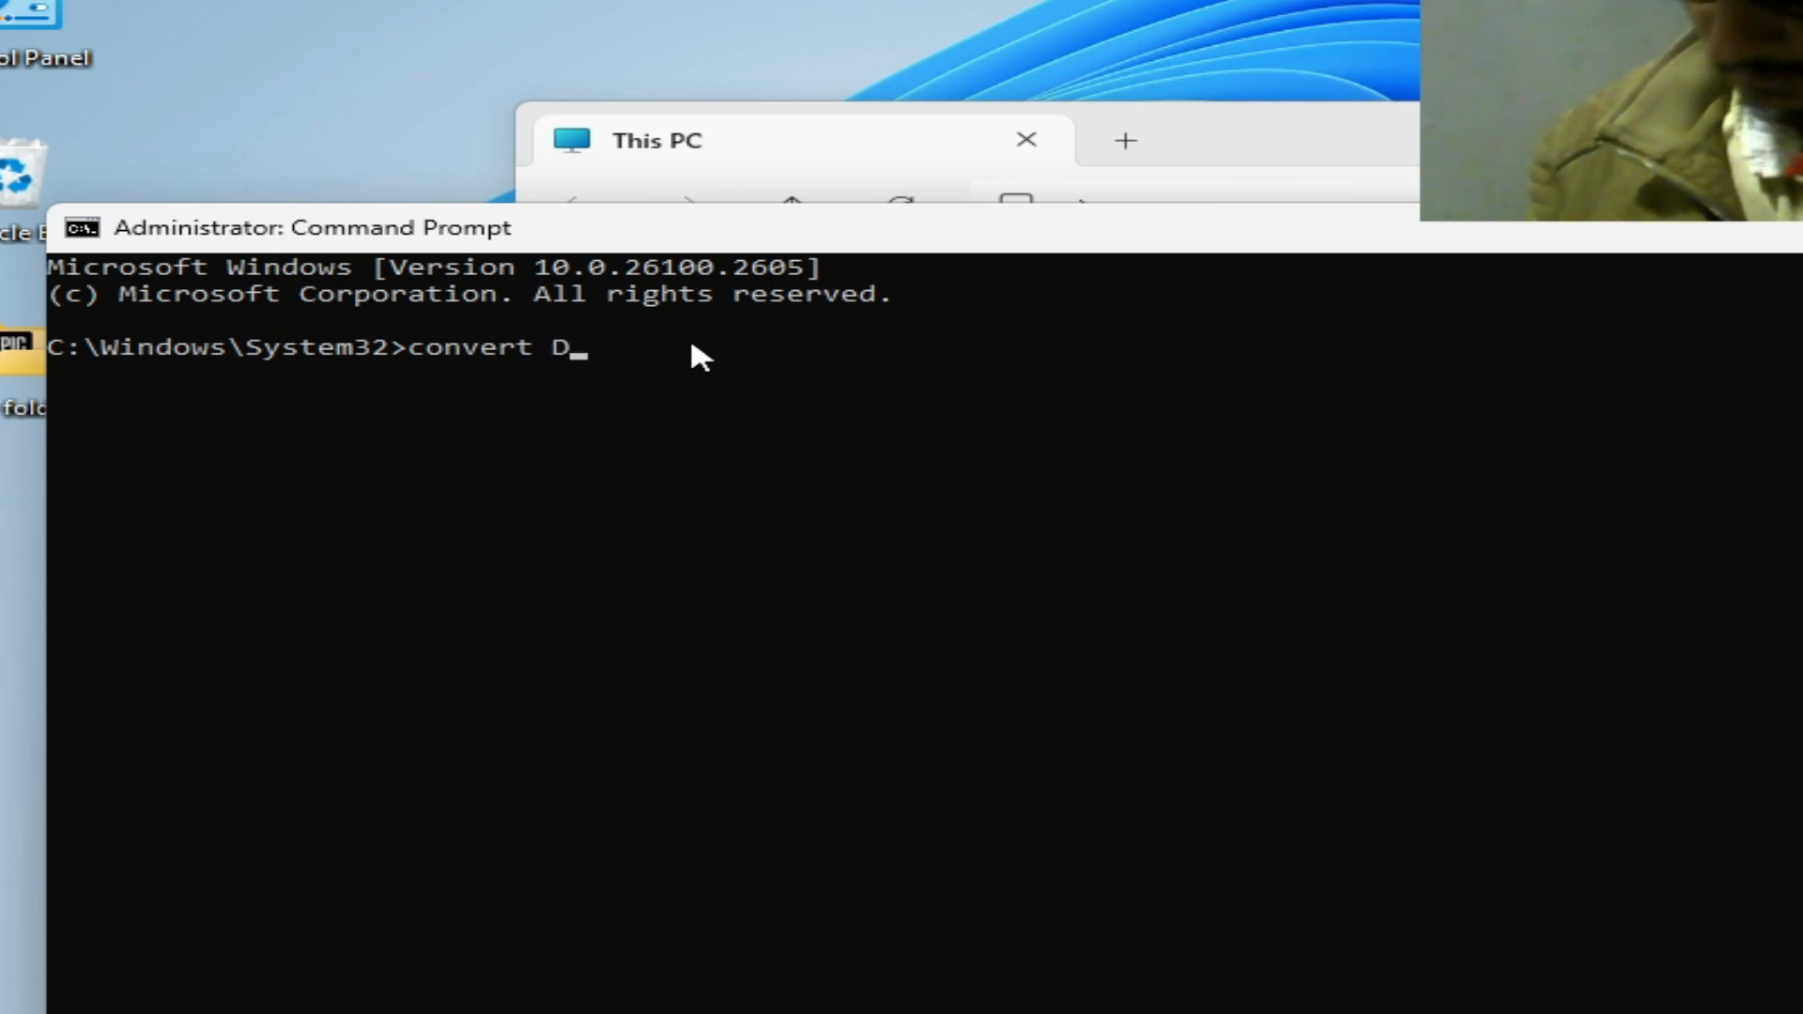
type(": /fs:ntfs")
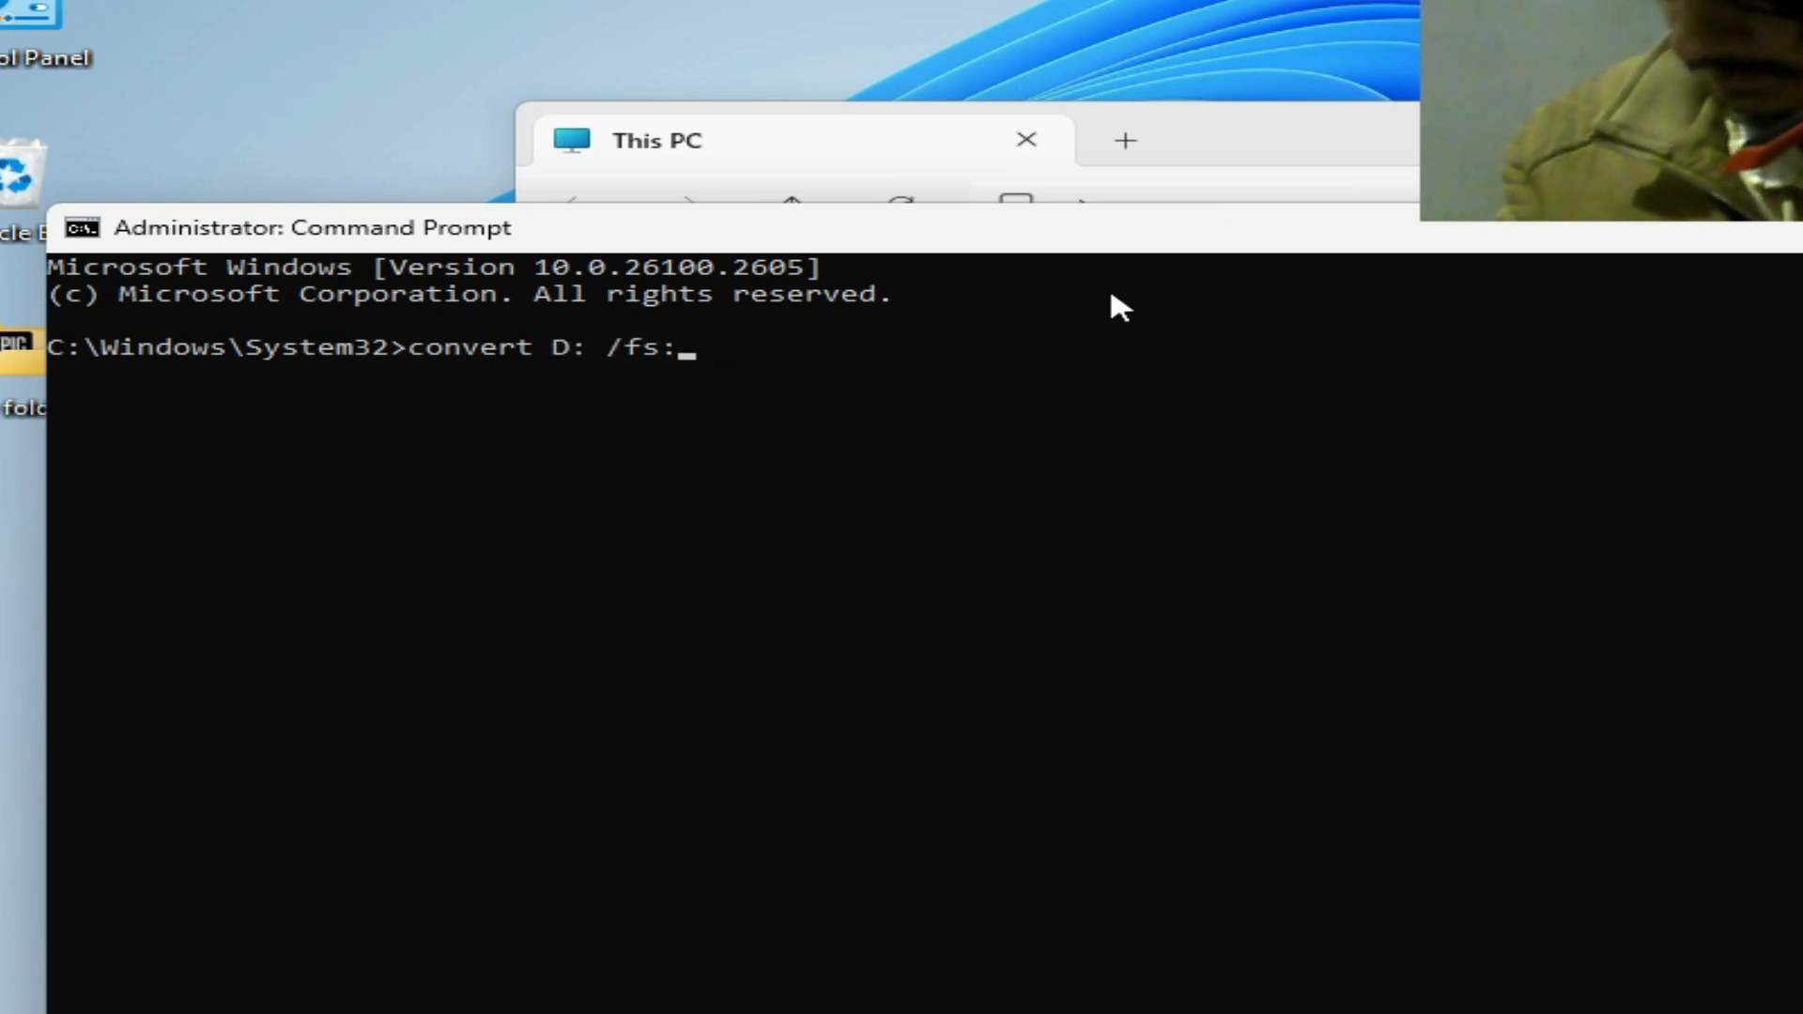
key("Backspace")
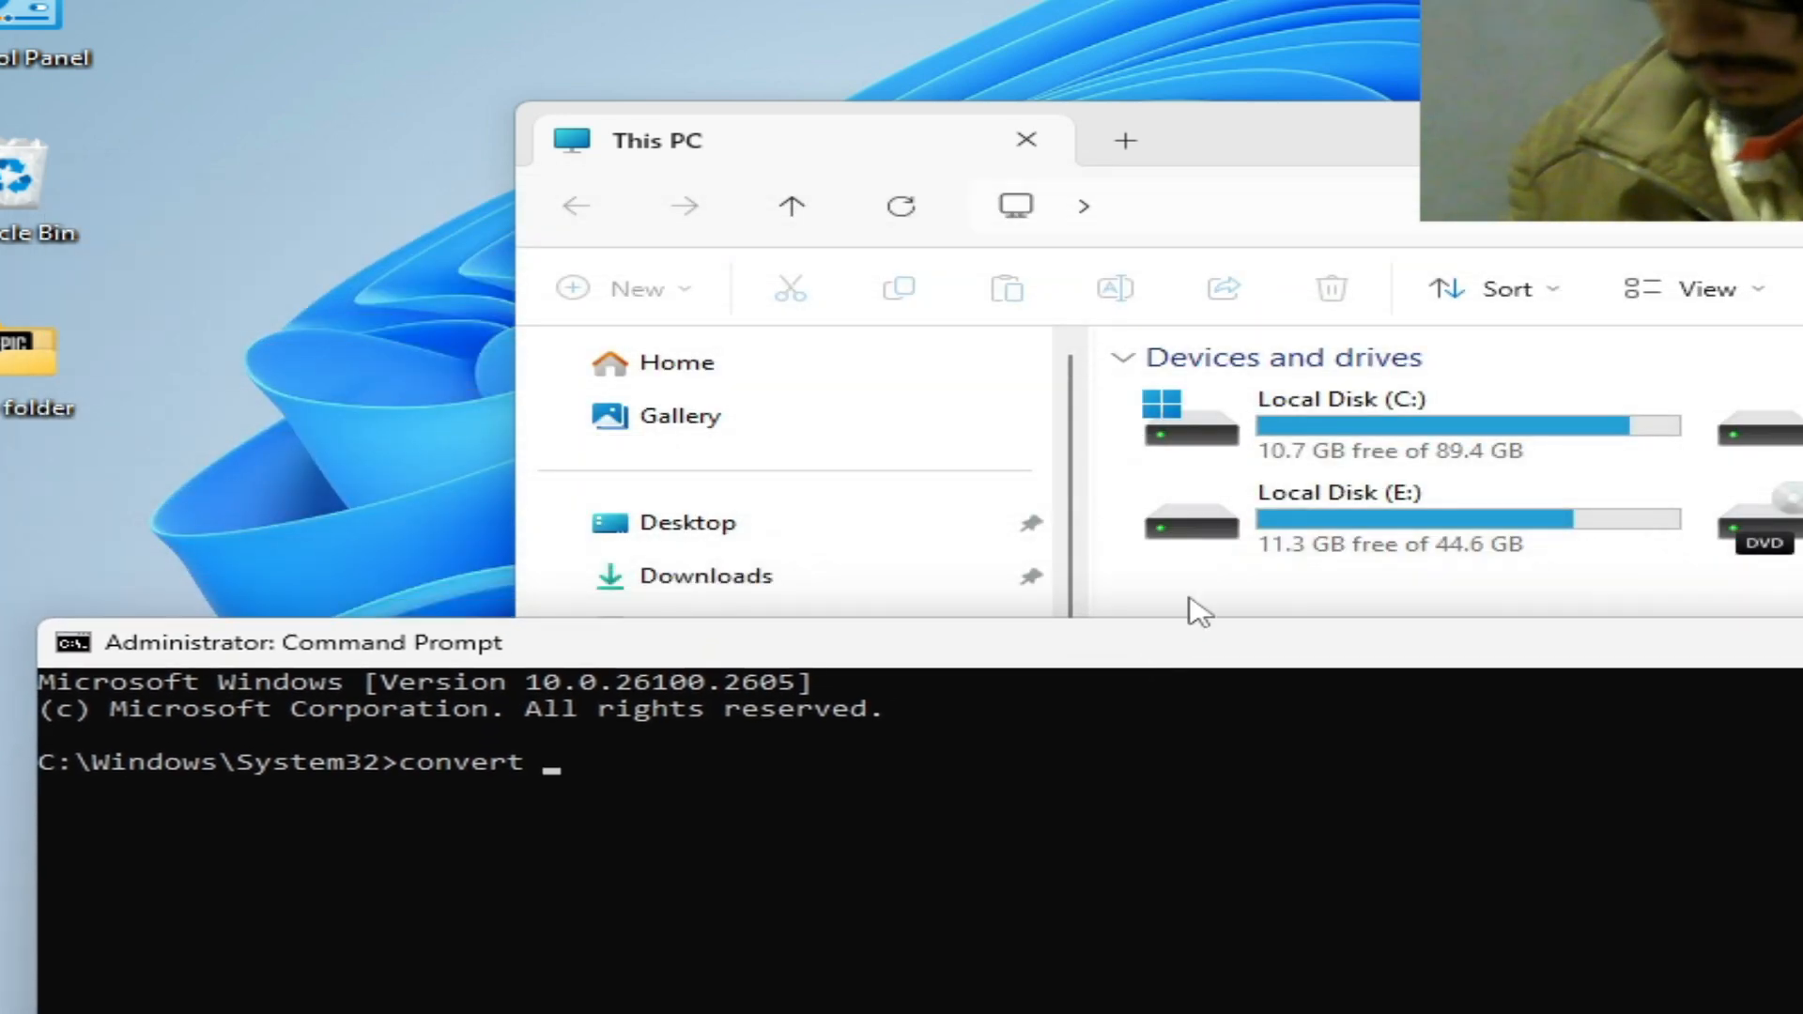
type("C")
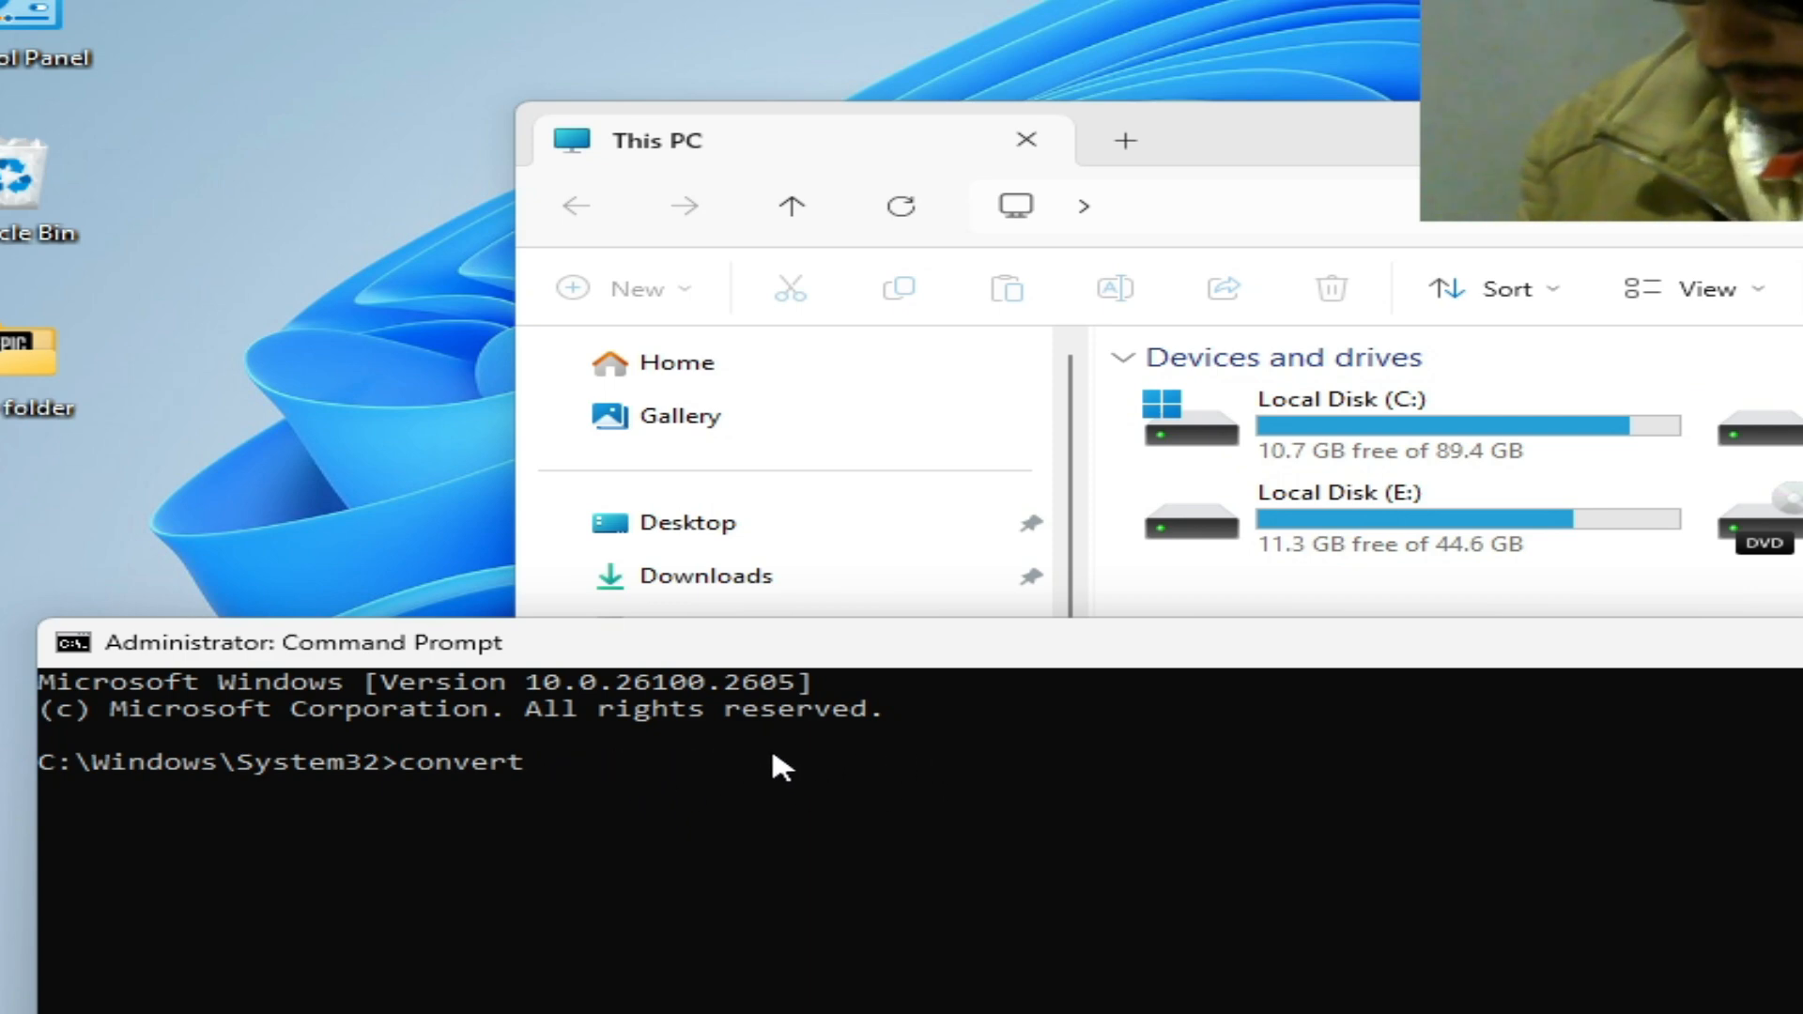
mouse_move(1023, 688)
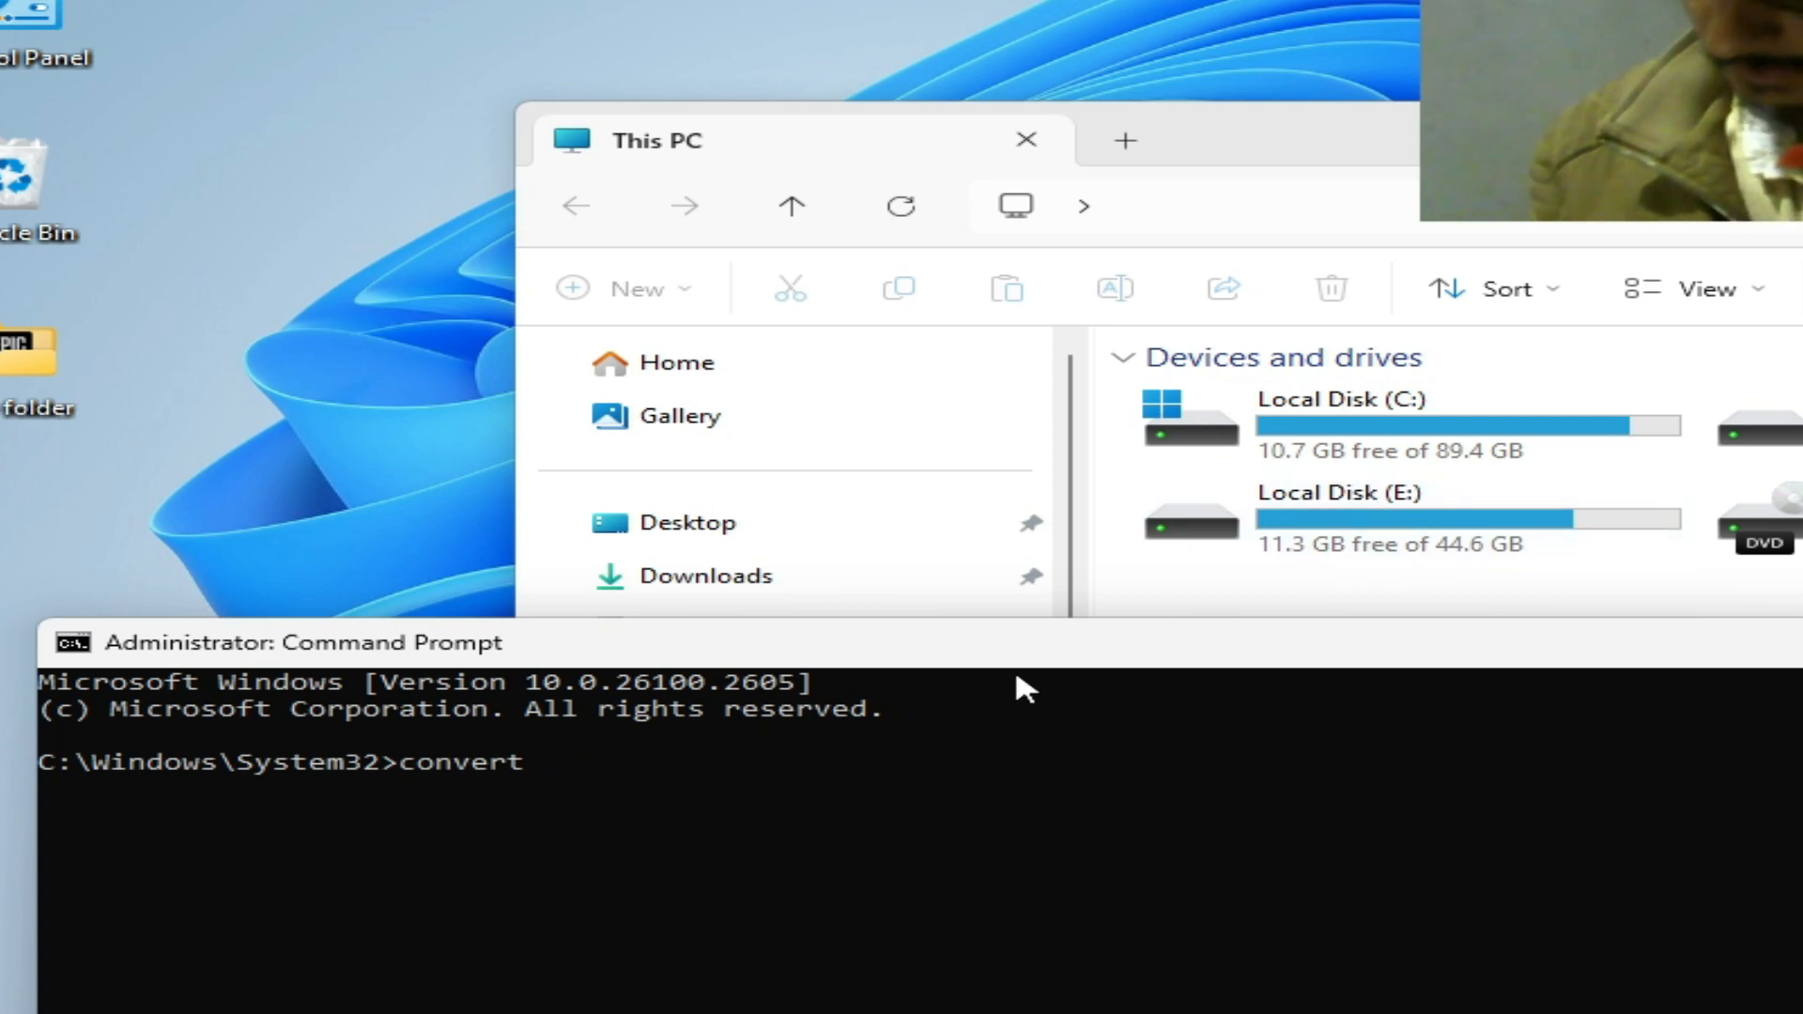
type("E: /fs:ntfs")
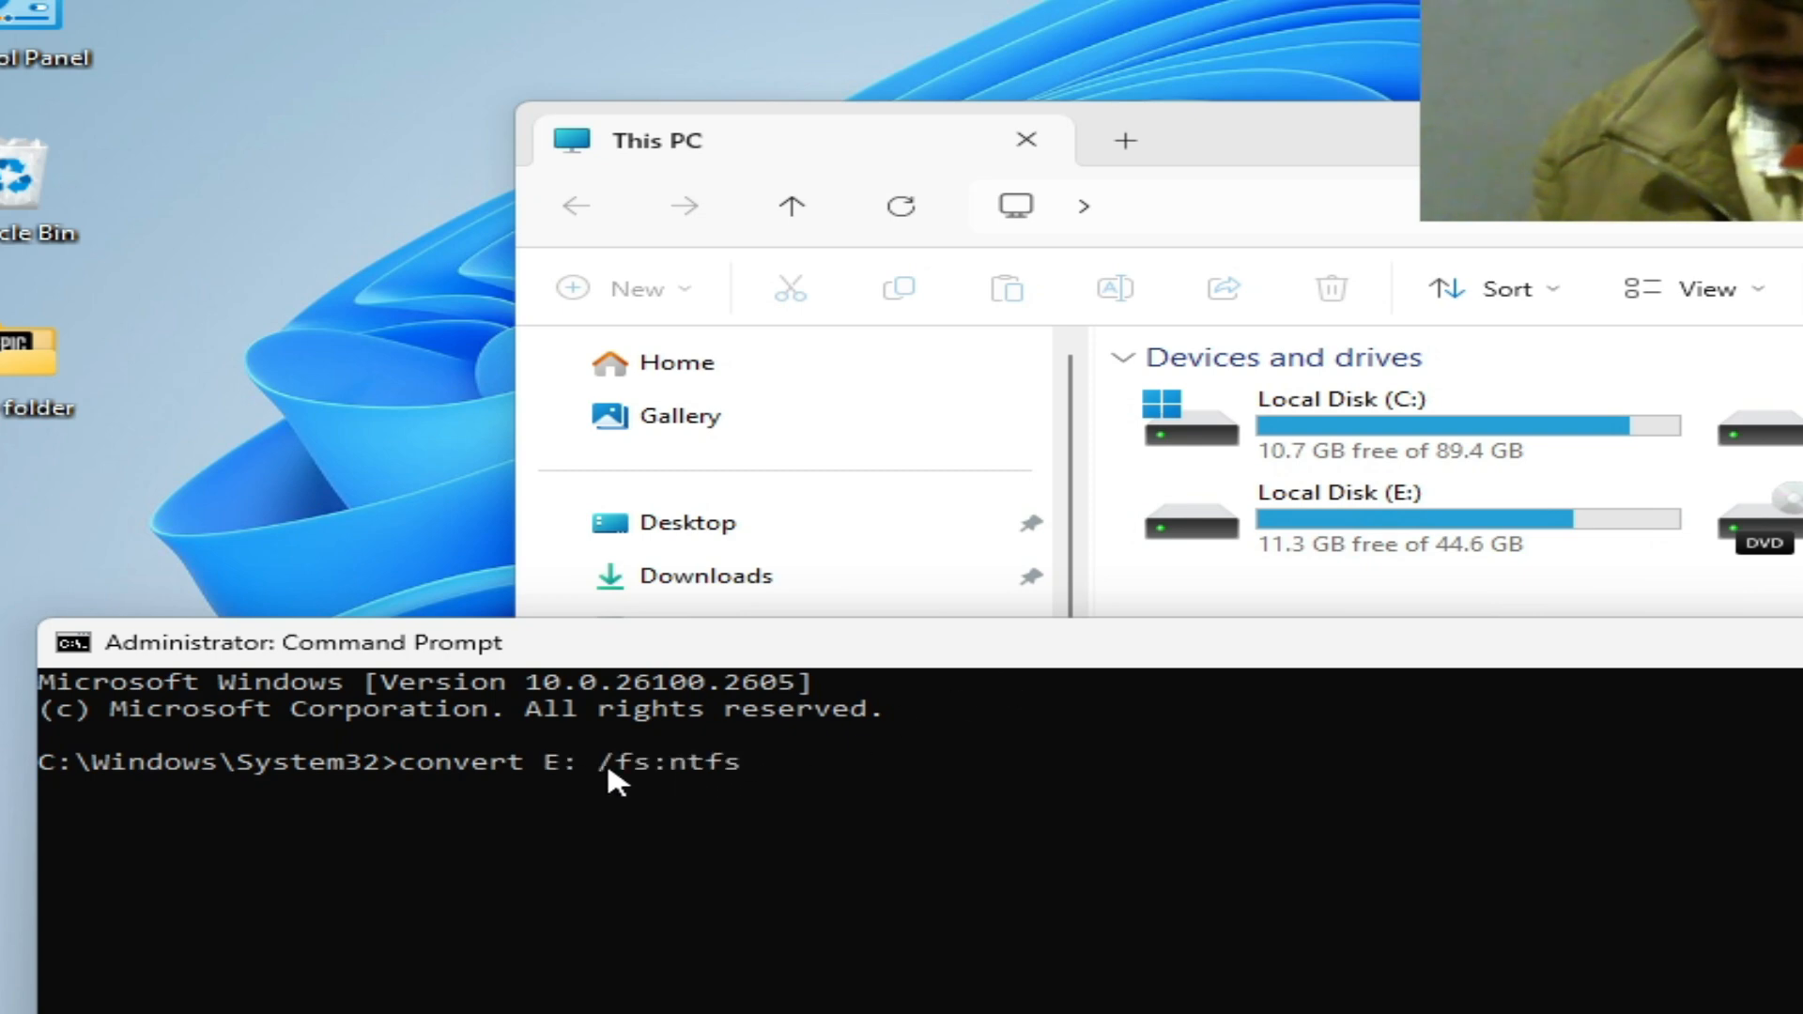
mouse_move(897, 779)
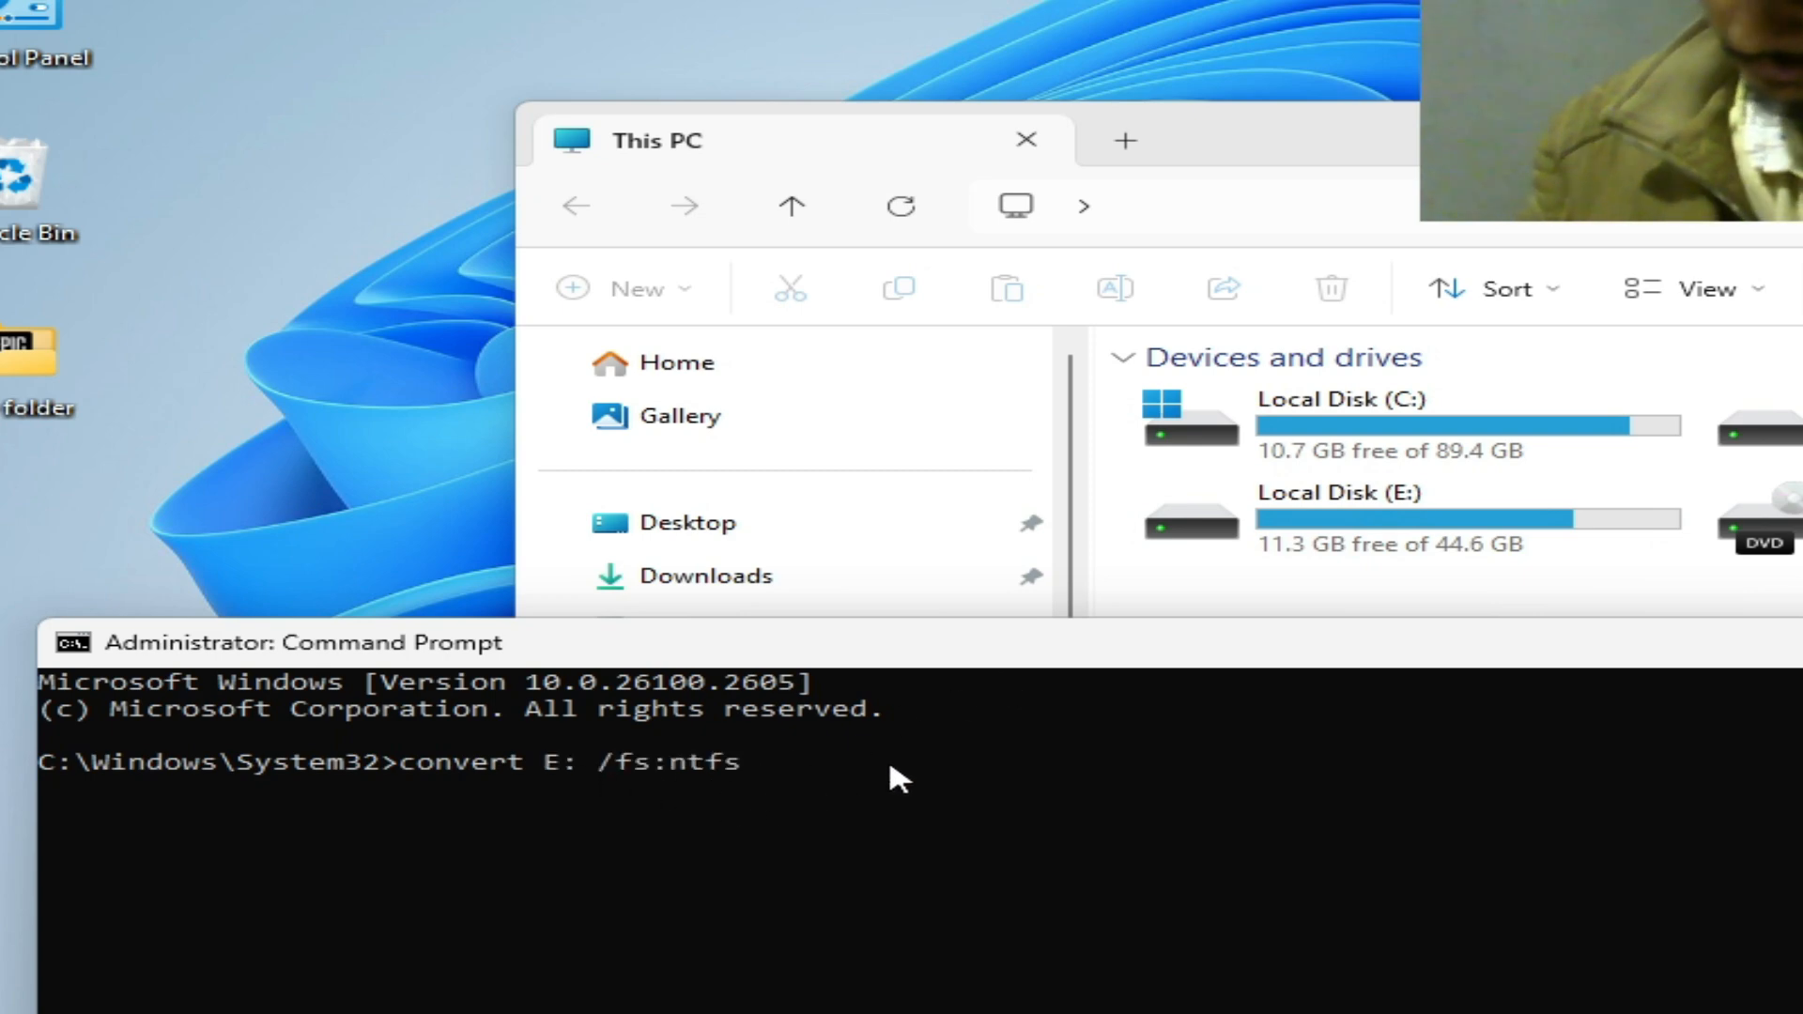